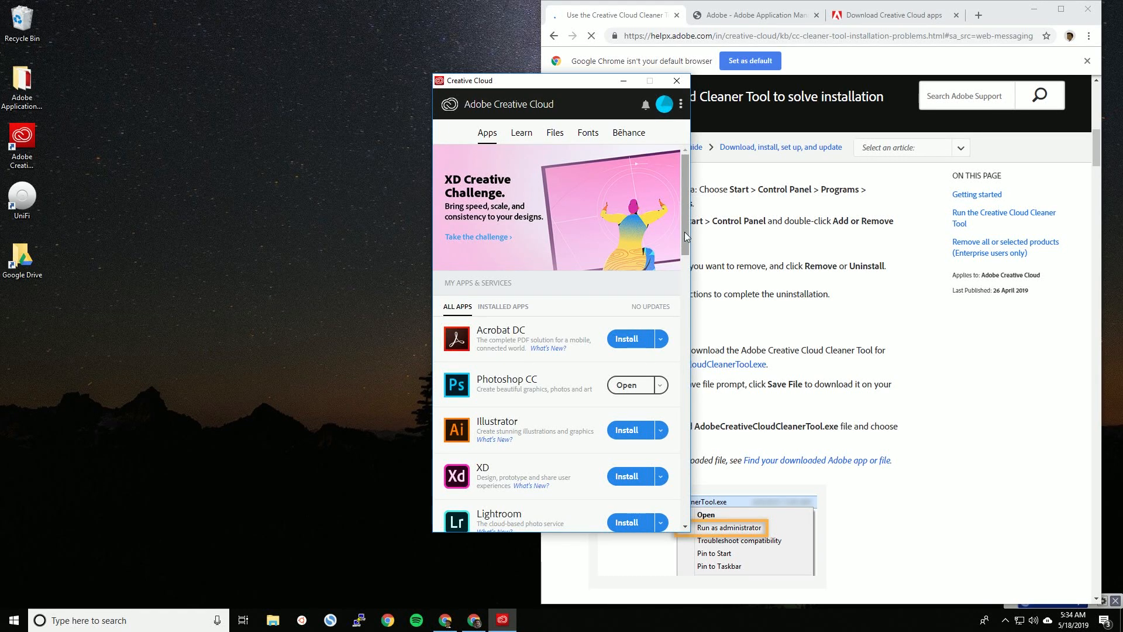
mouse_move(499, 115)
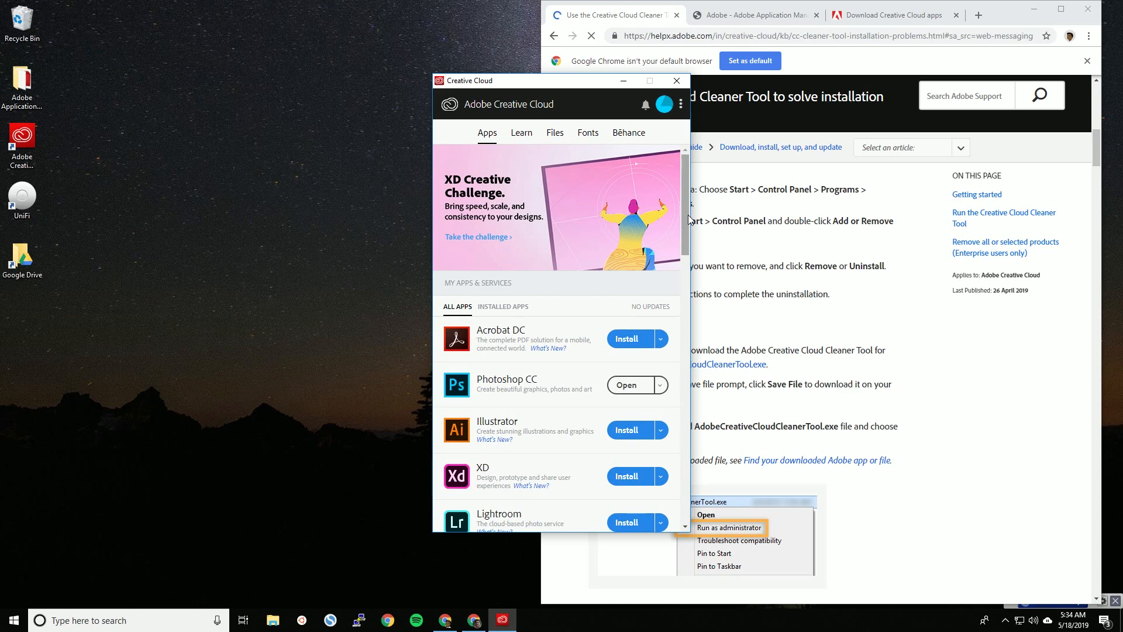
- Scroll through the Cleaner Tool article and select its full web address in the address bar
scroll(down, 3)
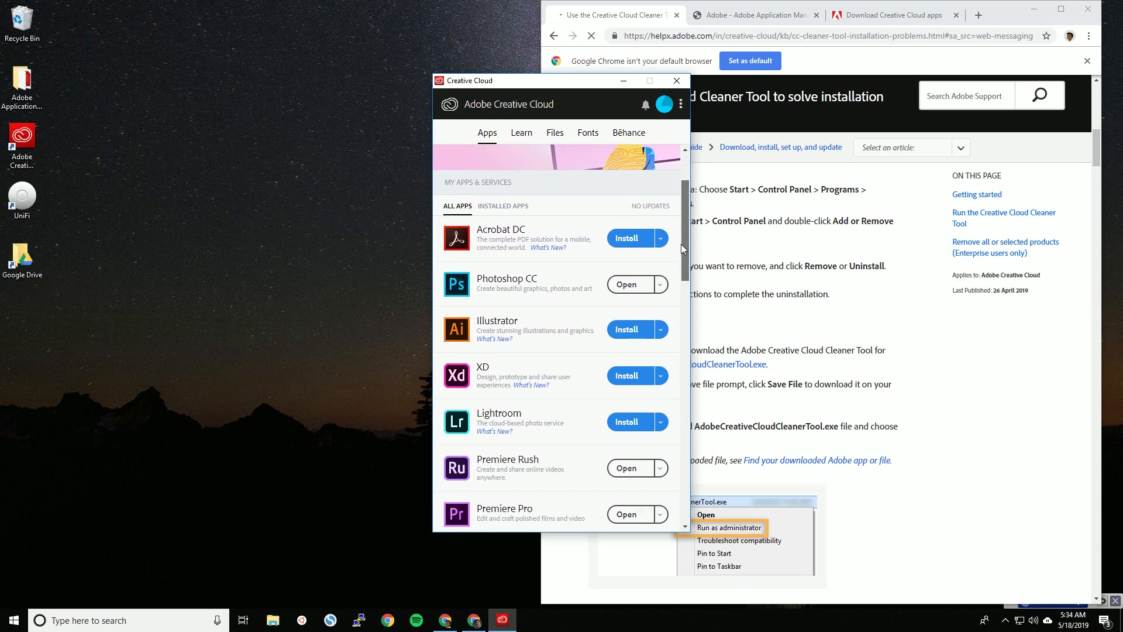
scroll(down, 3)
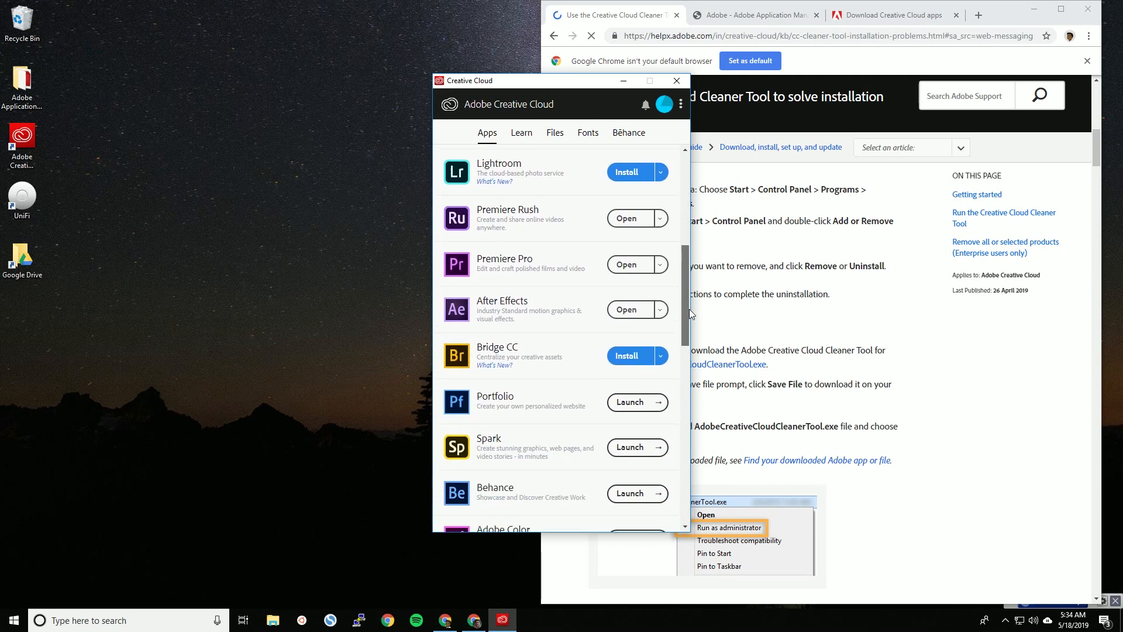
mouse_move(508, 274)
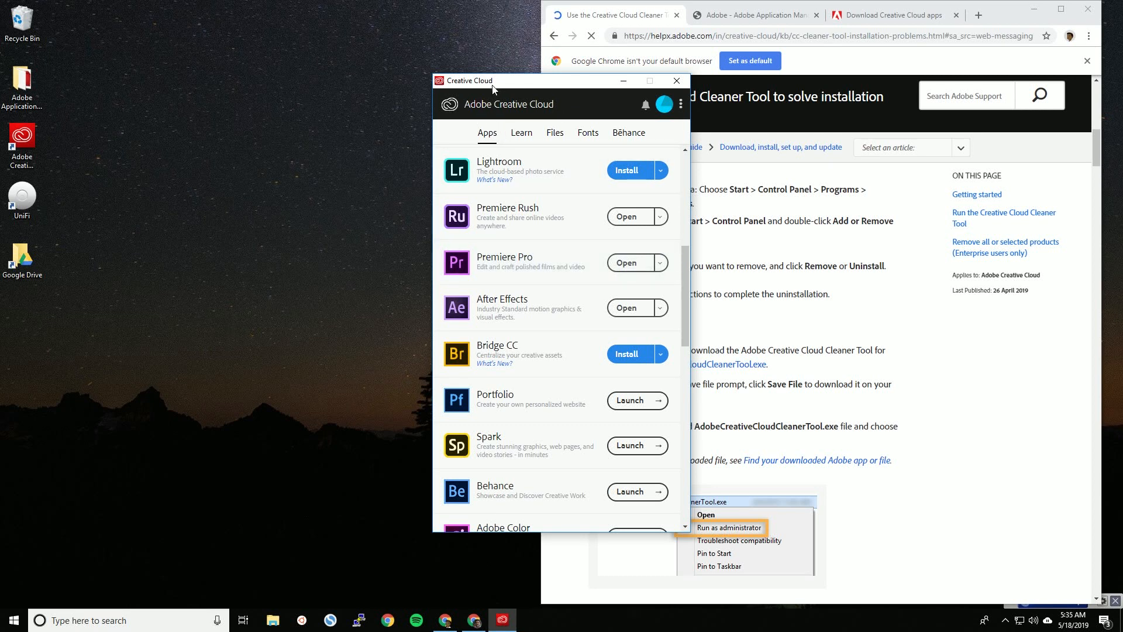
mouse_move(576, 174)
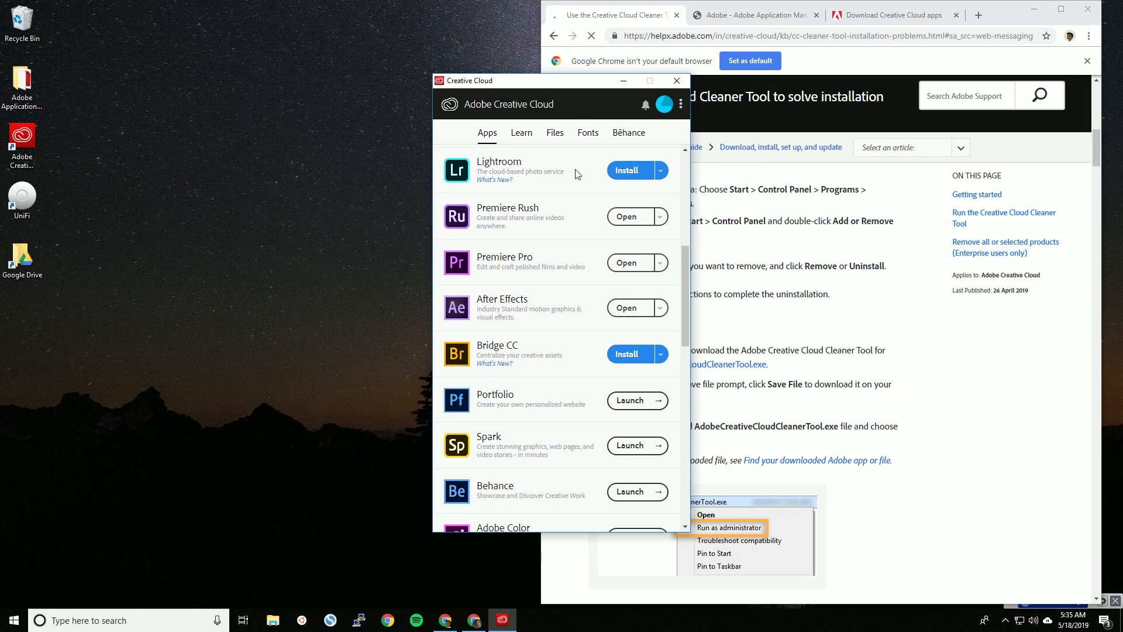
mouse_move(505, 312)
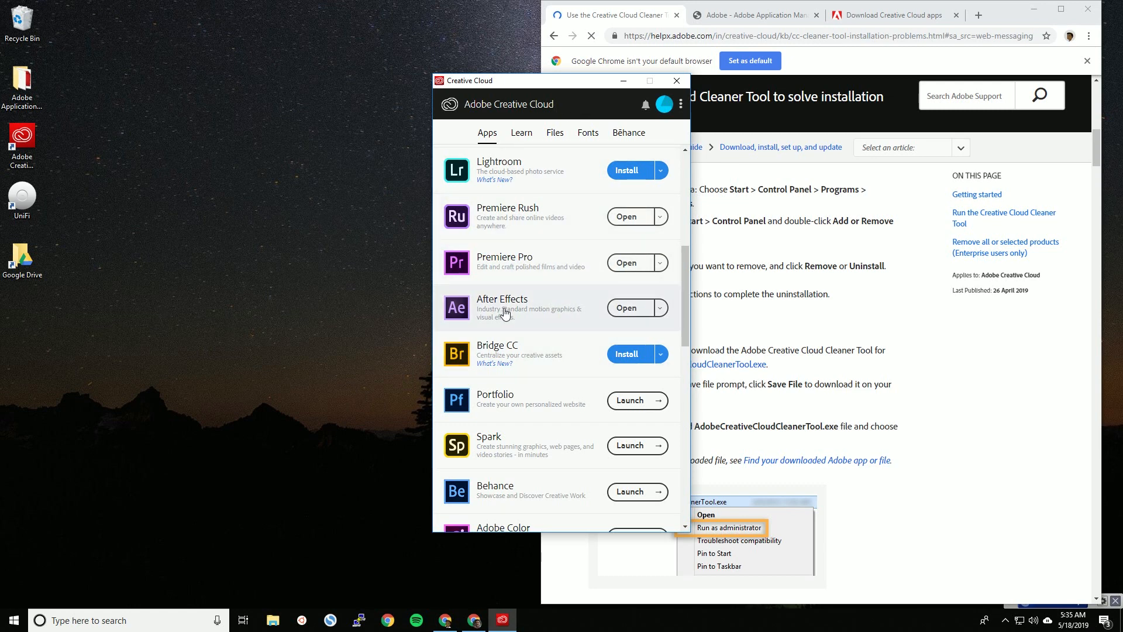
mouse_move(521, 259)
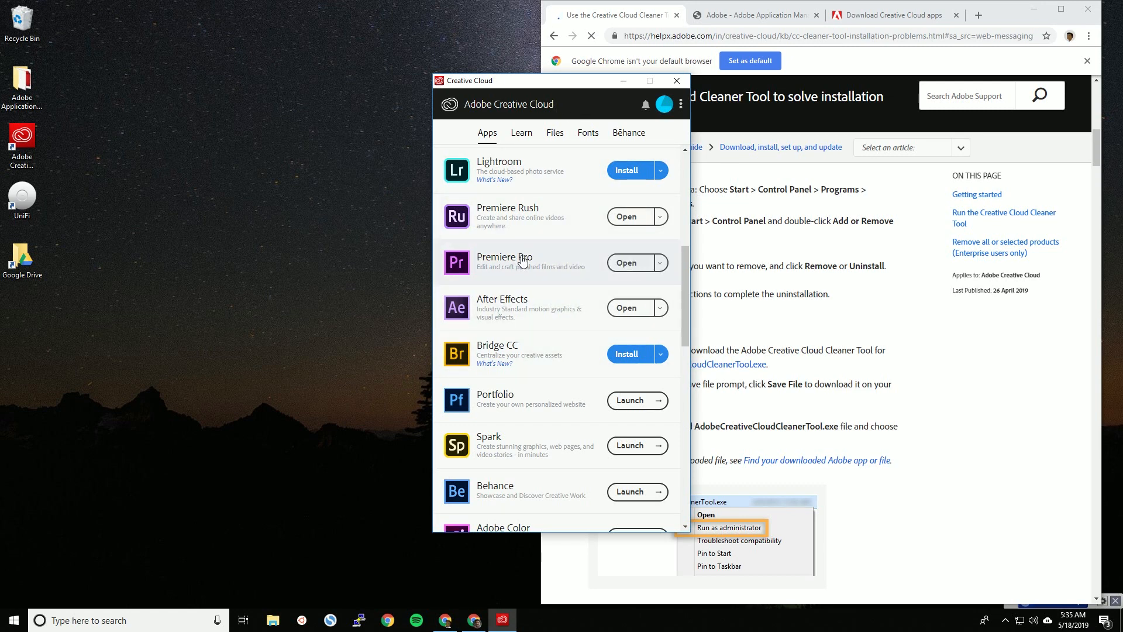
mouse_move(568, 268)
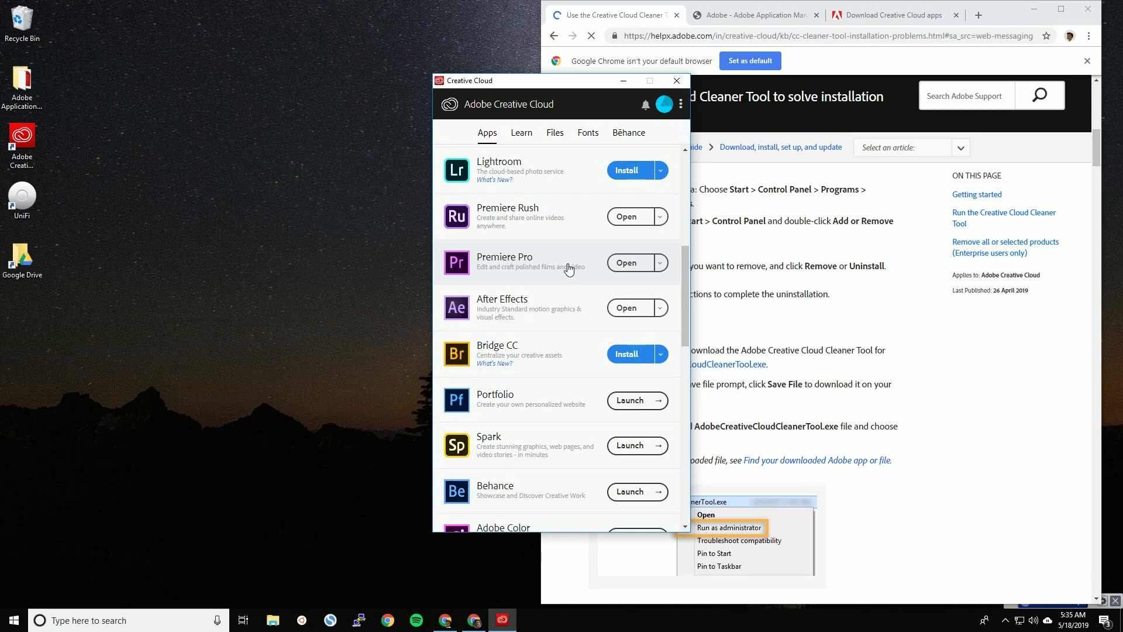
mouse_move(661, 266)
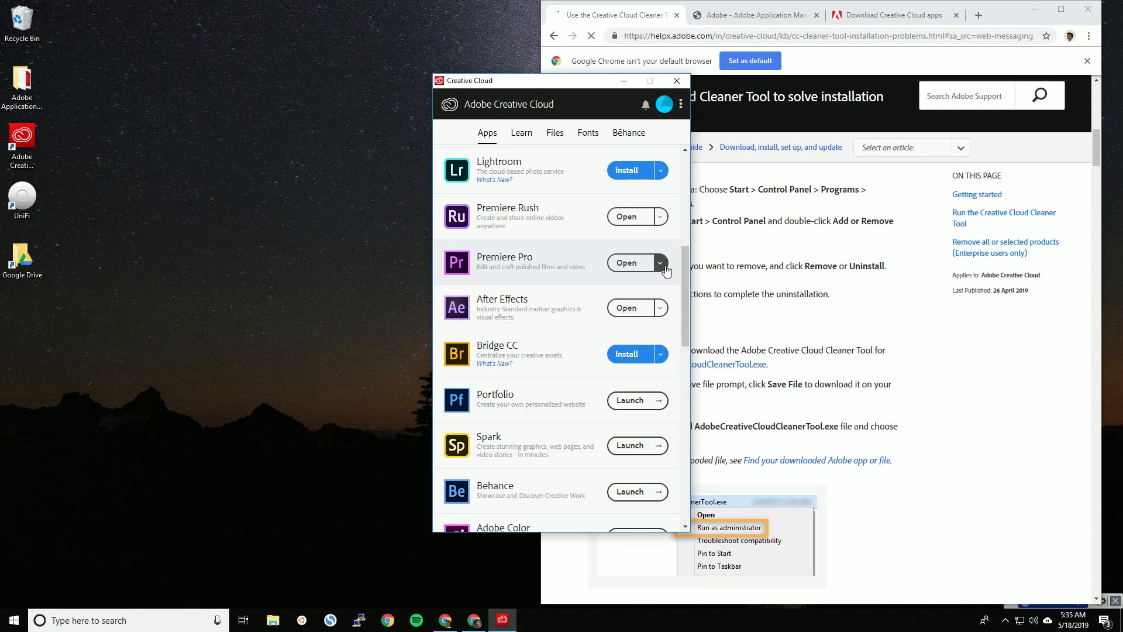
mouse_move(446, 284)
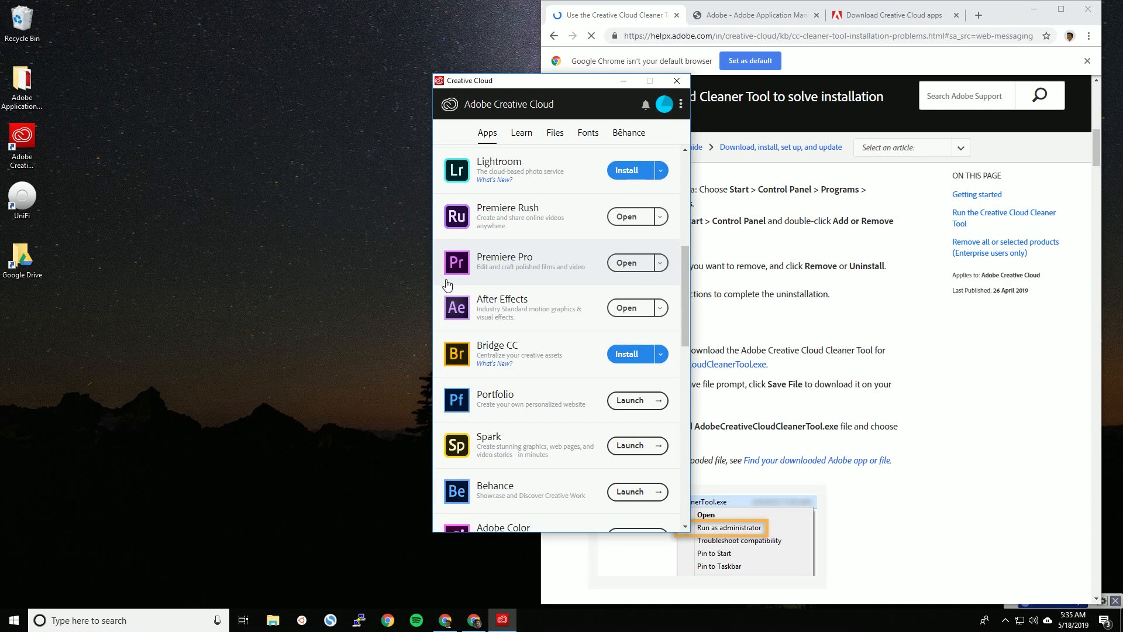
mouse_move(527, 285)
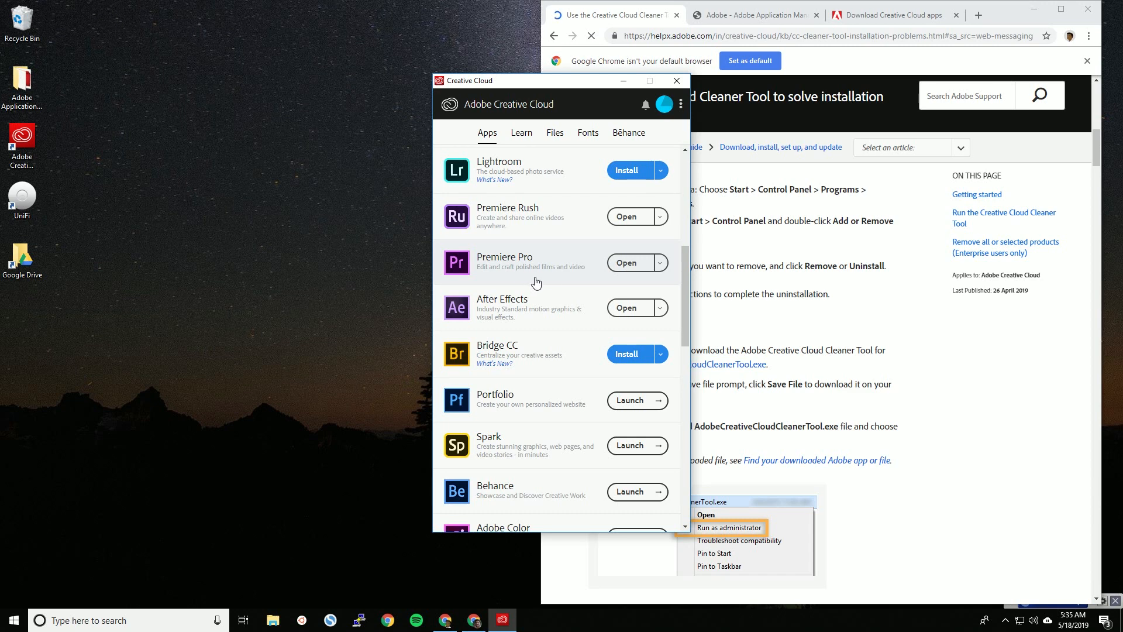
mouse_move(542, 282)
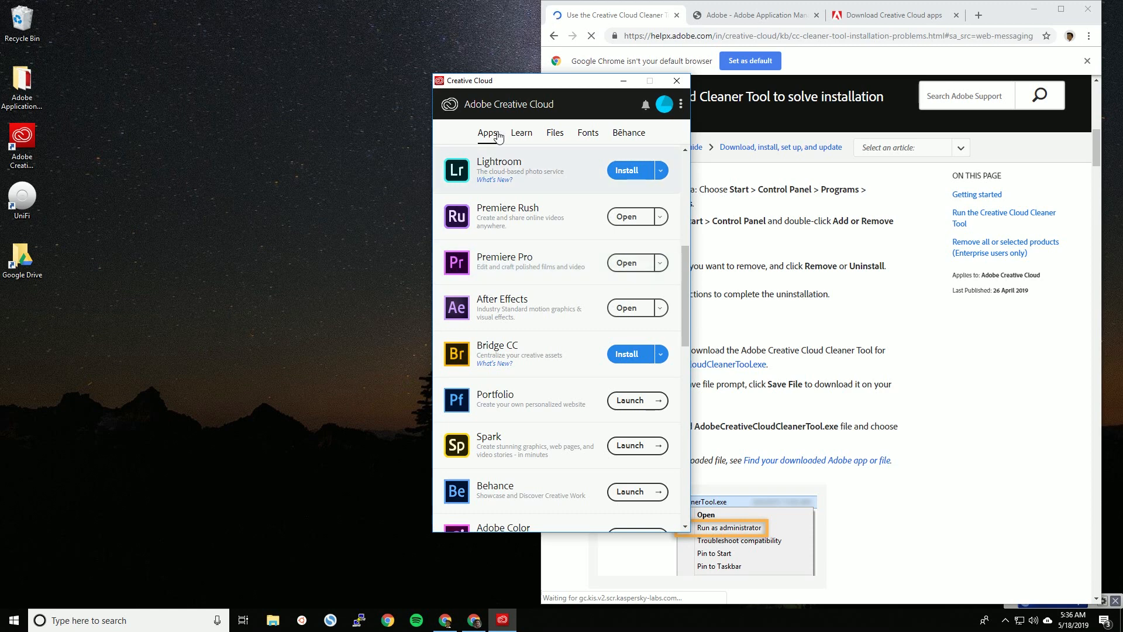
mouse_move(566, 112)
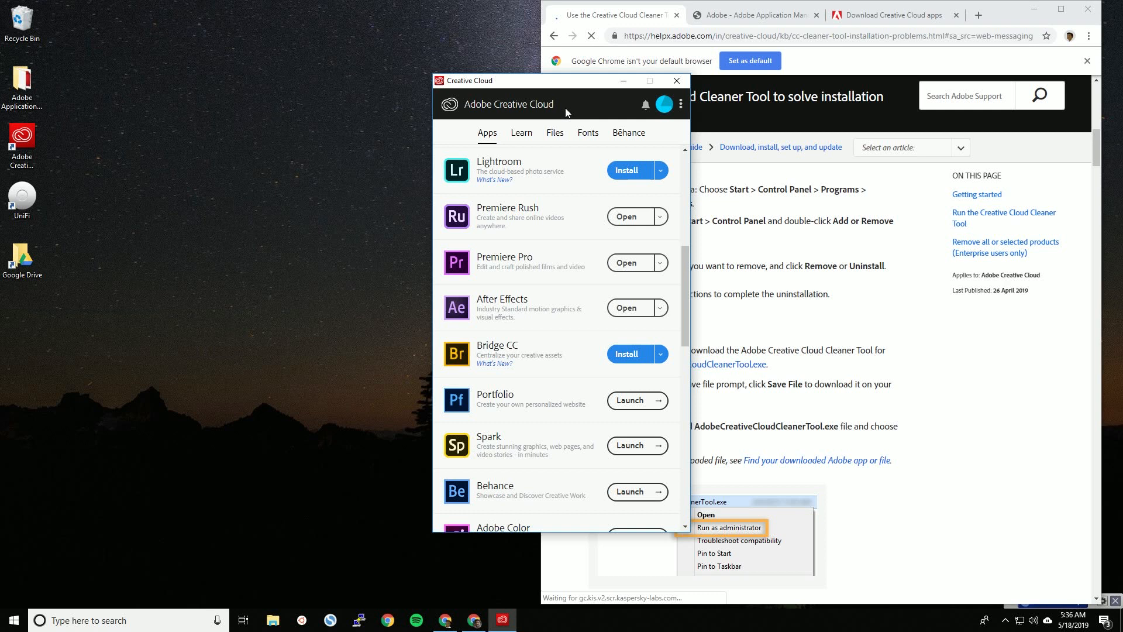
mouse_move(688, 374)
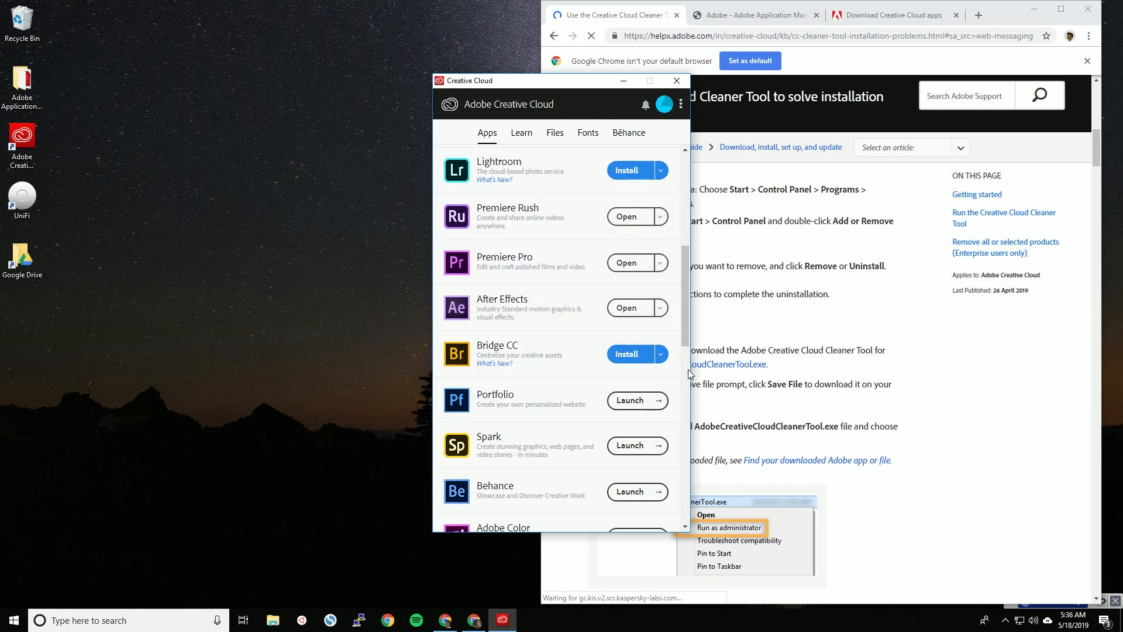
mouse_move(1033, 484)
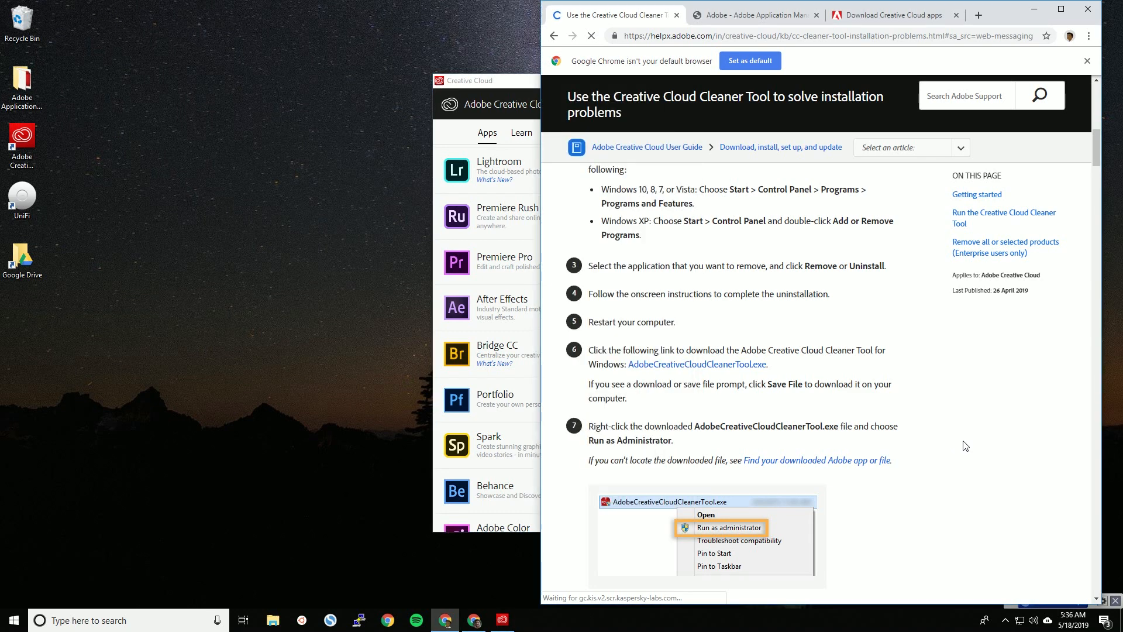
scroll(up, 3)
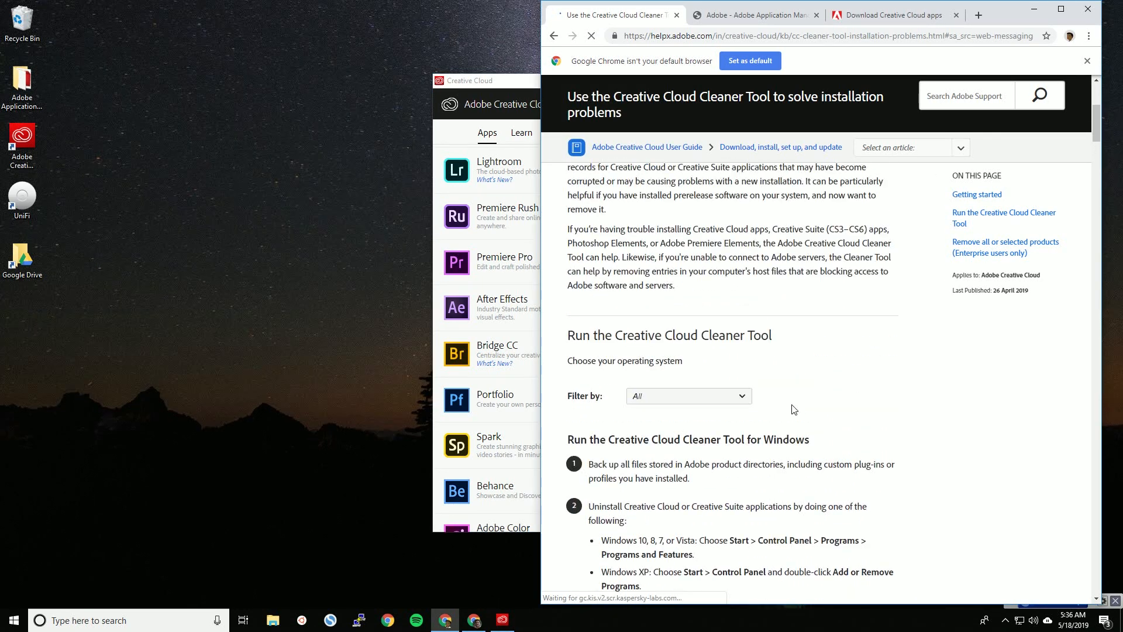
scroll(up, 3)
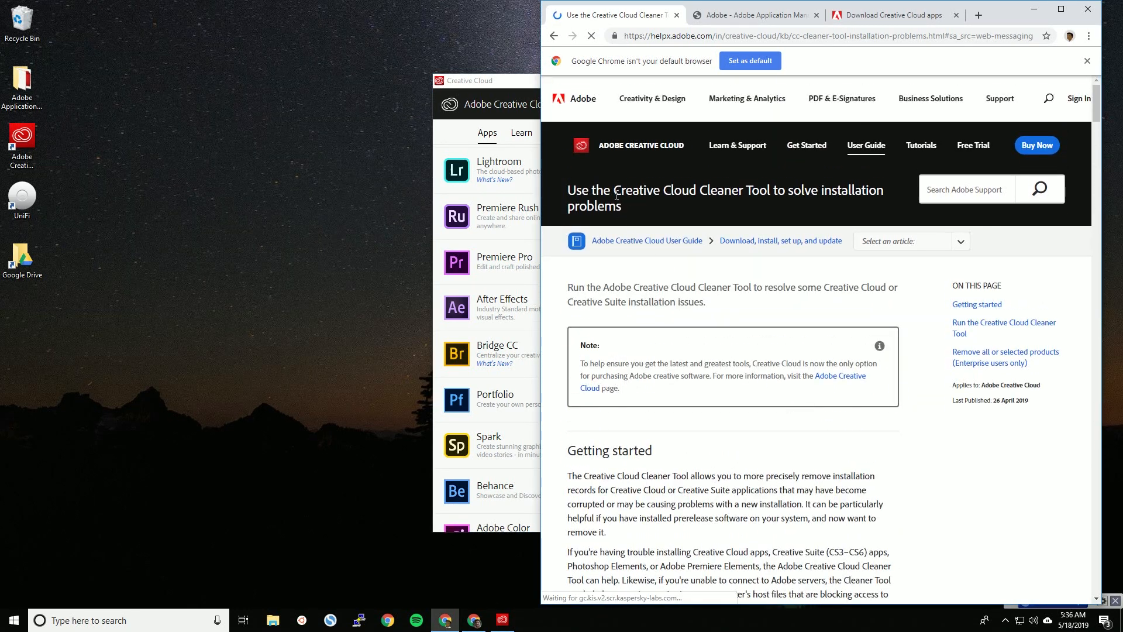
mouse_move(769, 194)
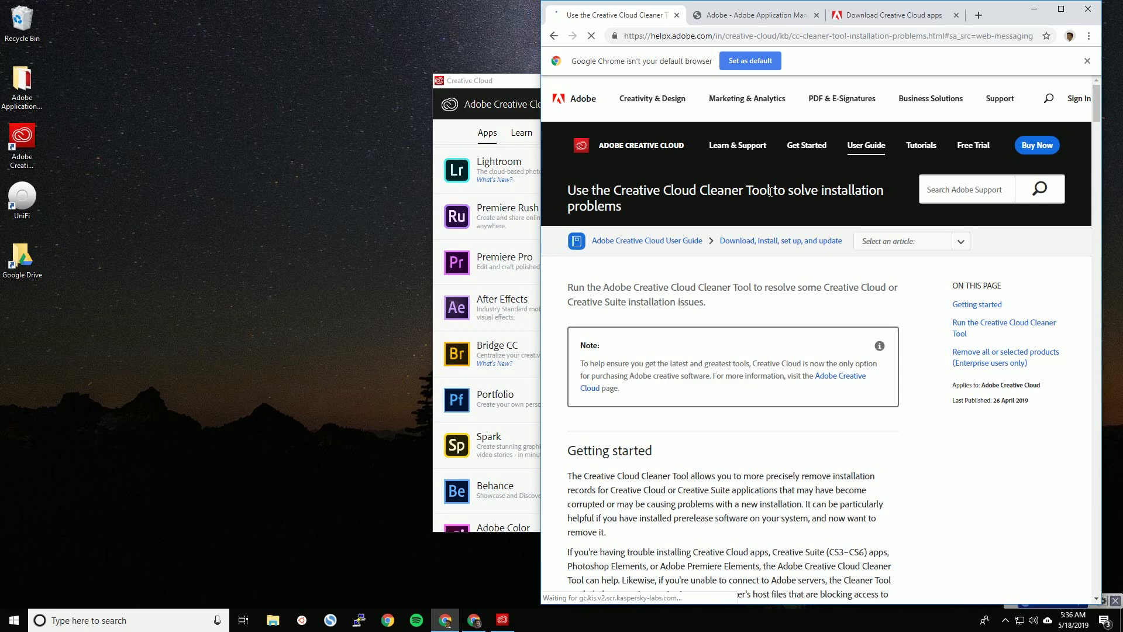
click(823, 36)
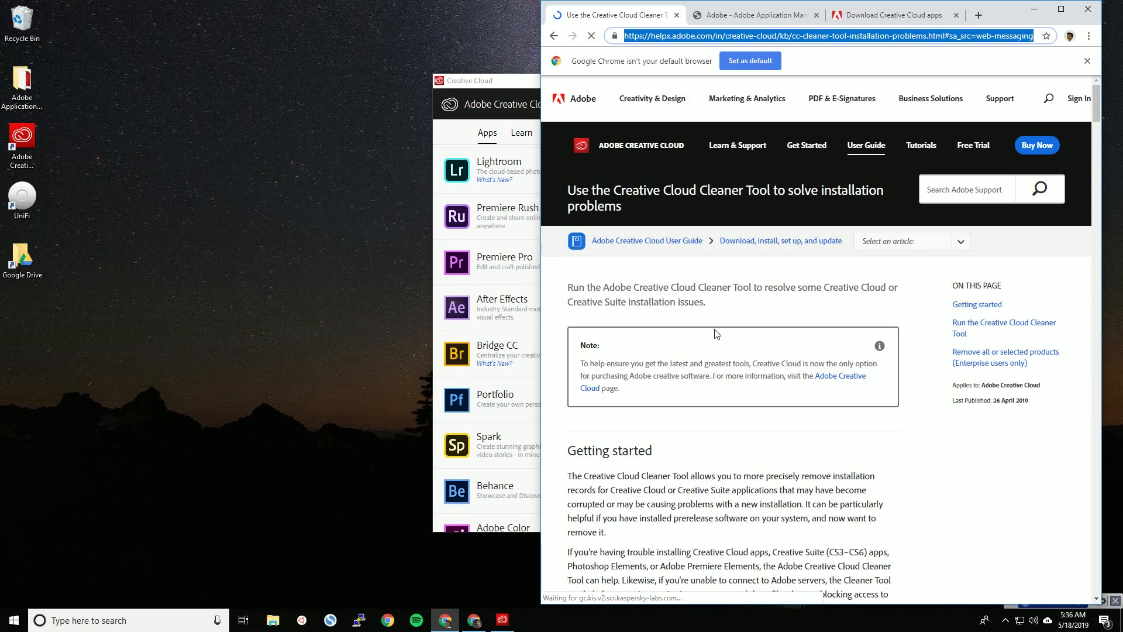
mouse_move(820, 430)
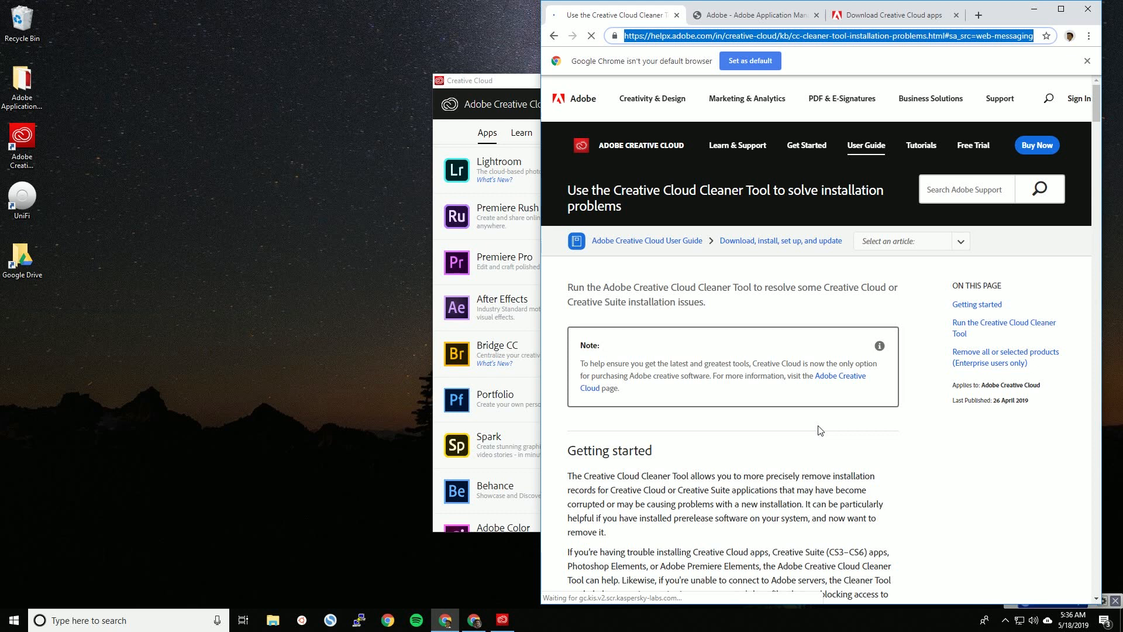
- Read down through the Windows steps, then scroll back to the 'Run the Creative Cloud Cleaner Tool for Mac OS' heading
scroll(down, 3)
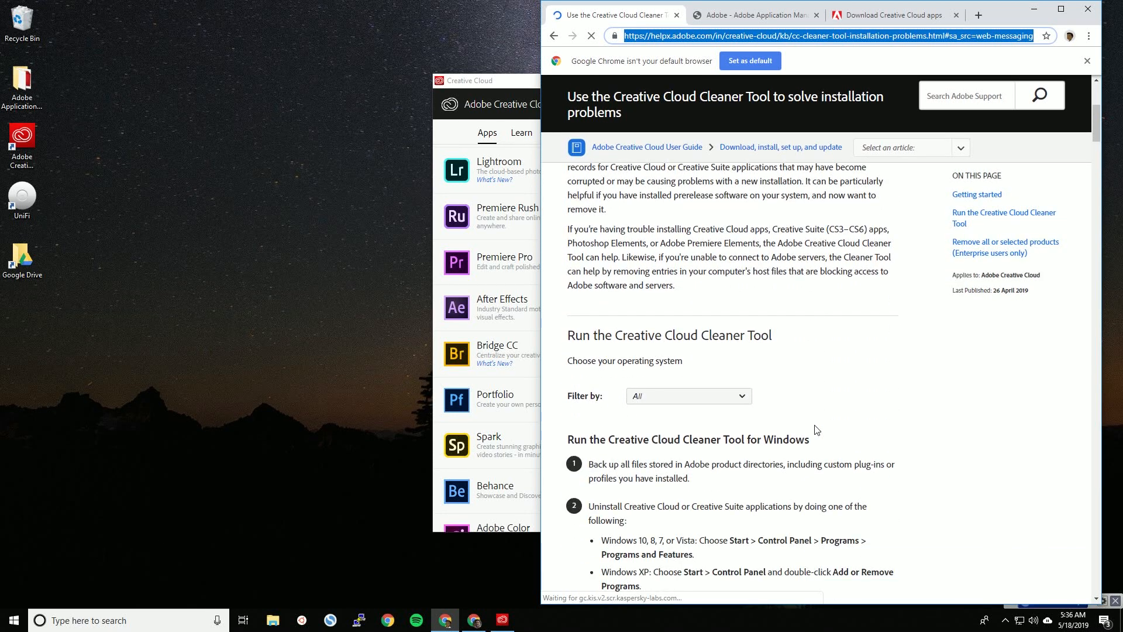
scroll(down, 3)
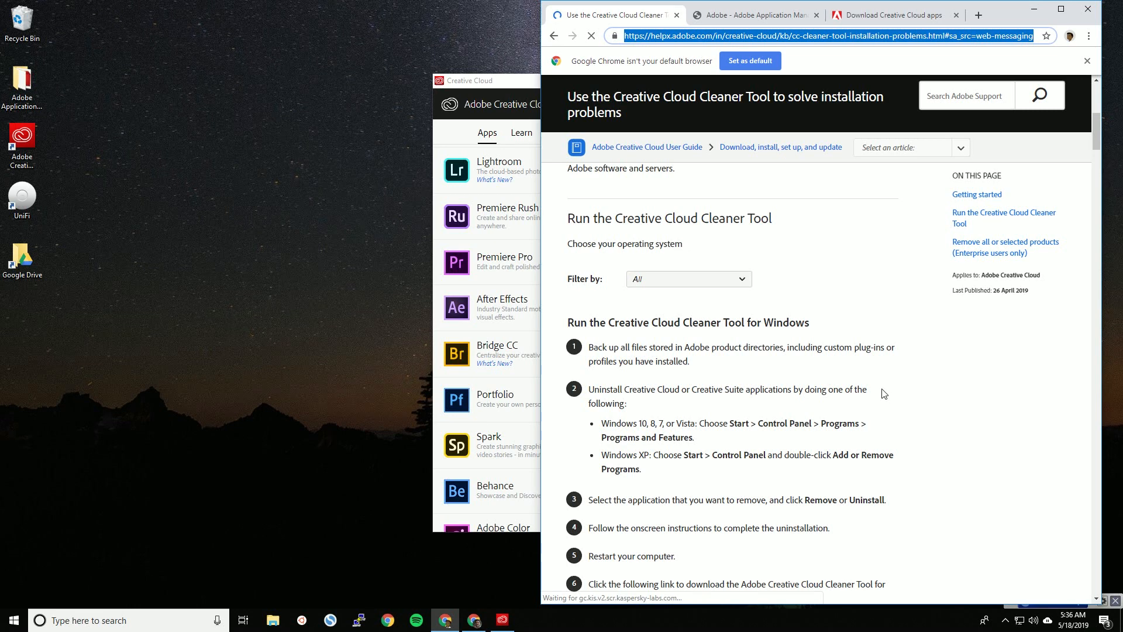
scroll(down, 3)
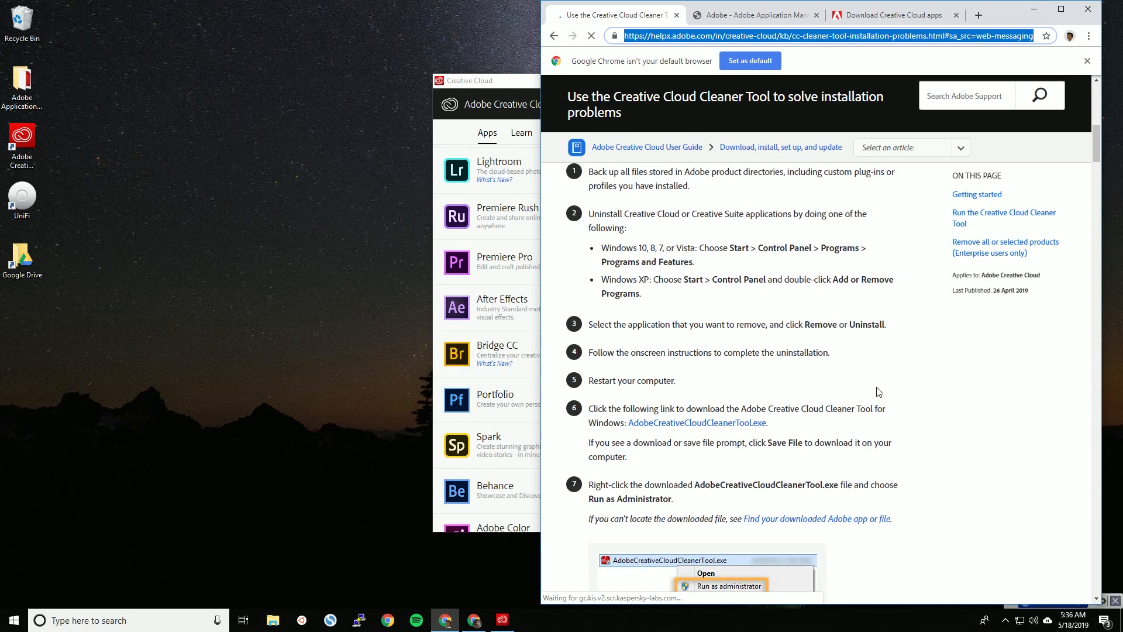
scroll(down, 3)
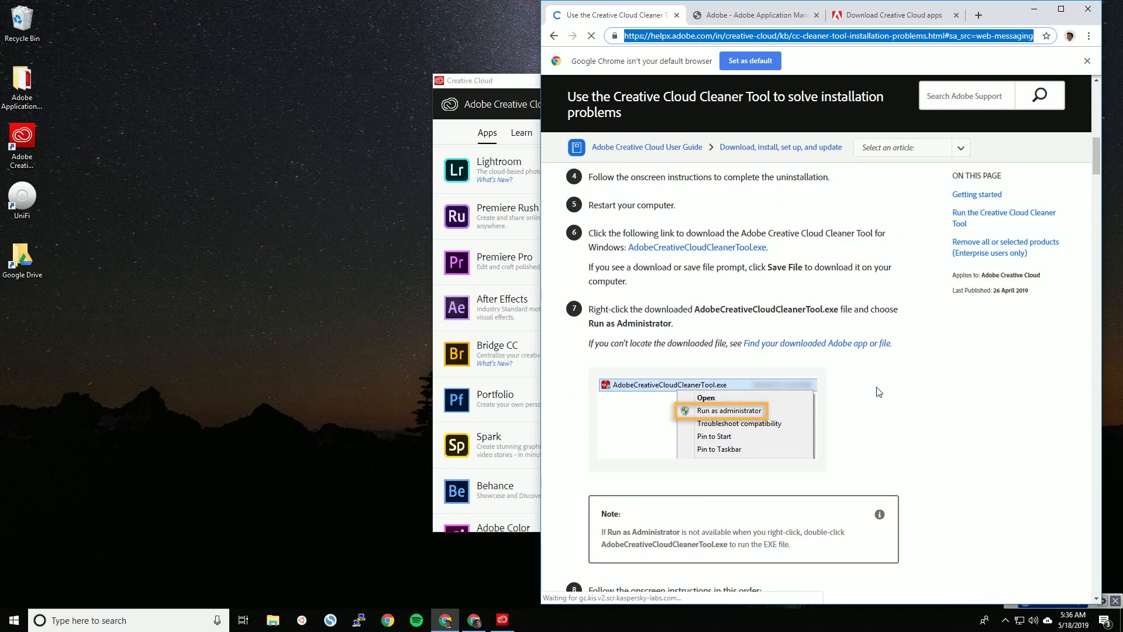
scroll(down, 3)
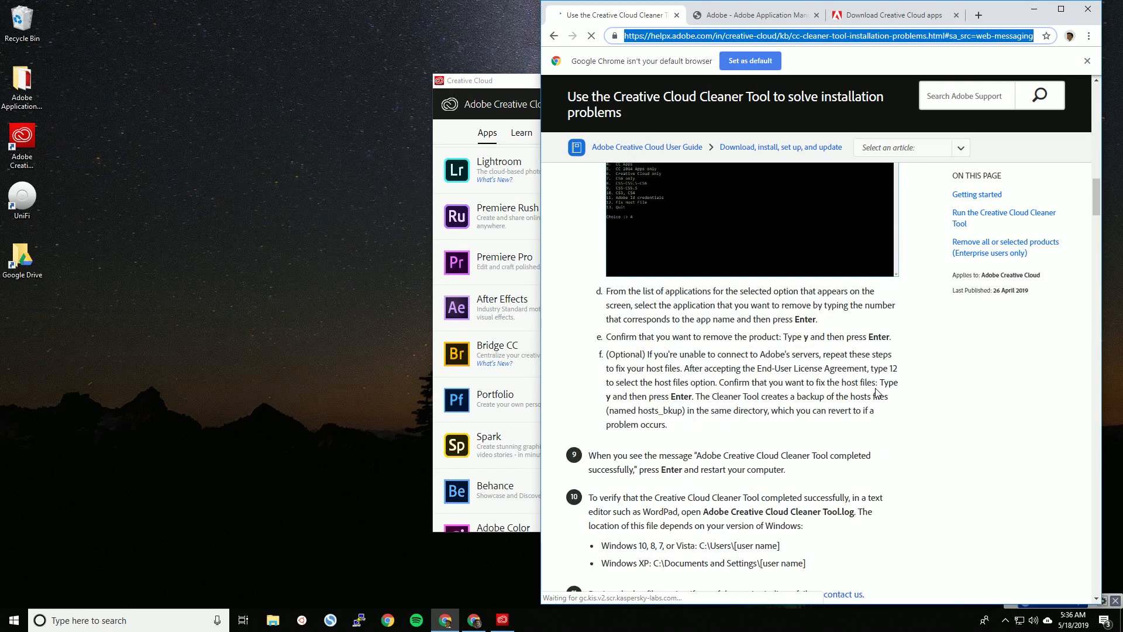
scroll(up, 3)
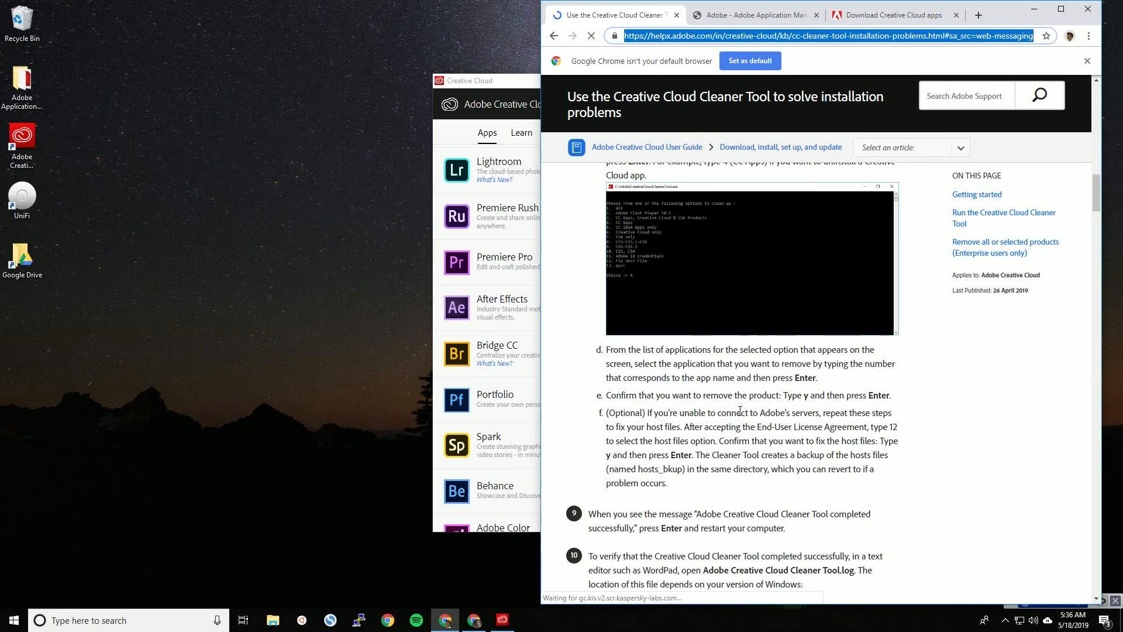
scroll(up, 3)
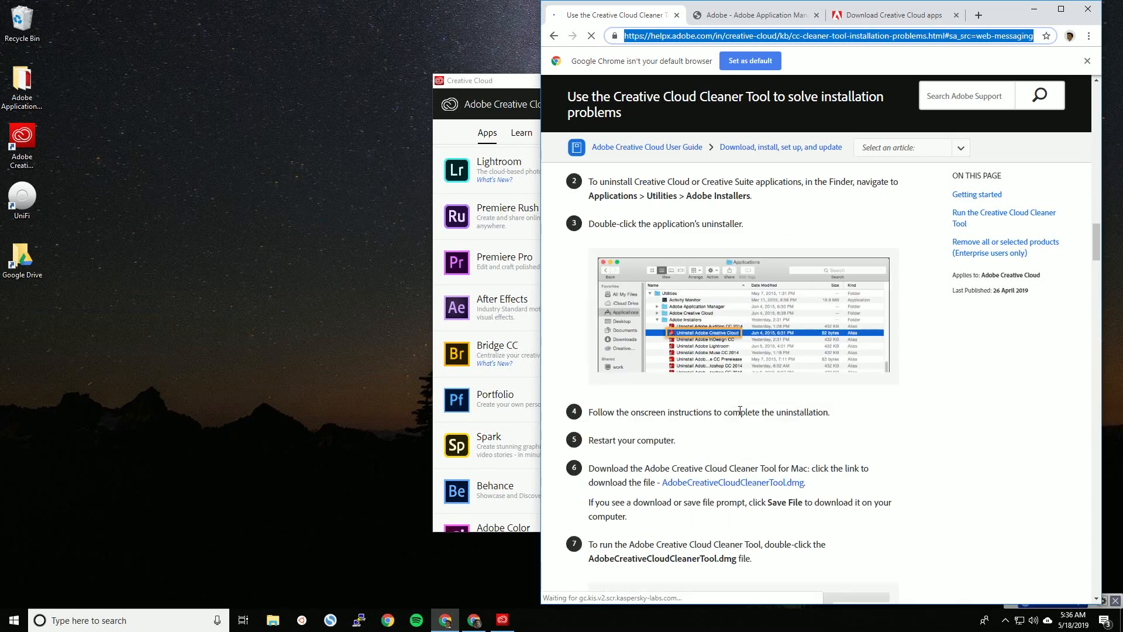
scroll(down, 3)
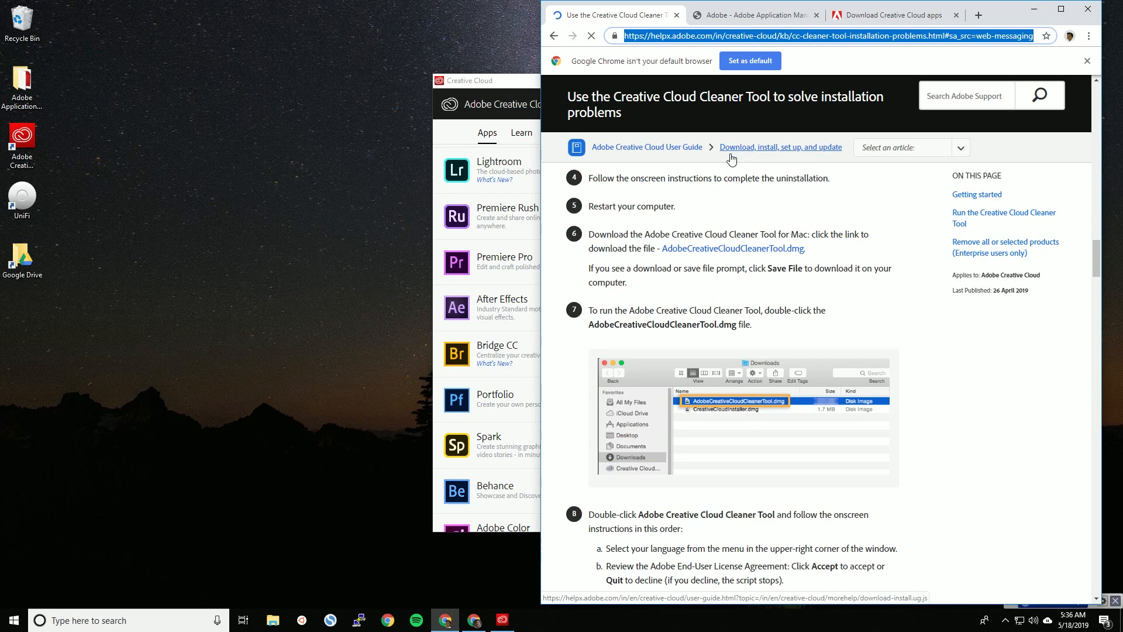
scroll(up, 3)
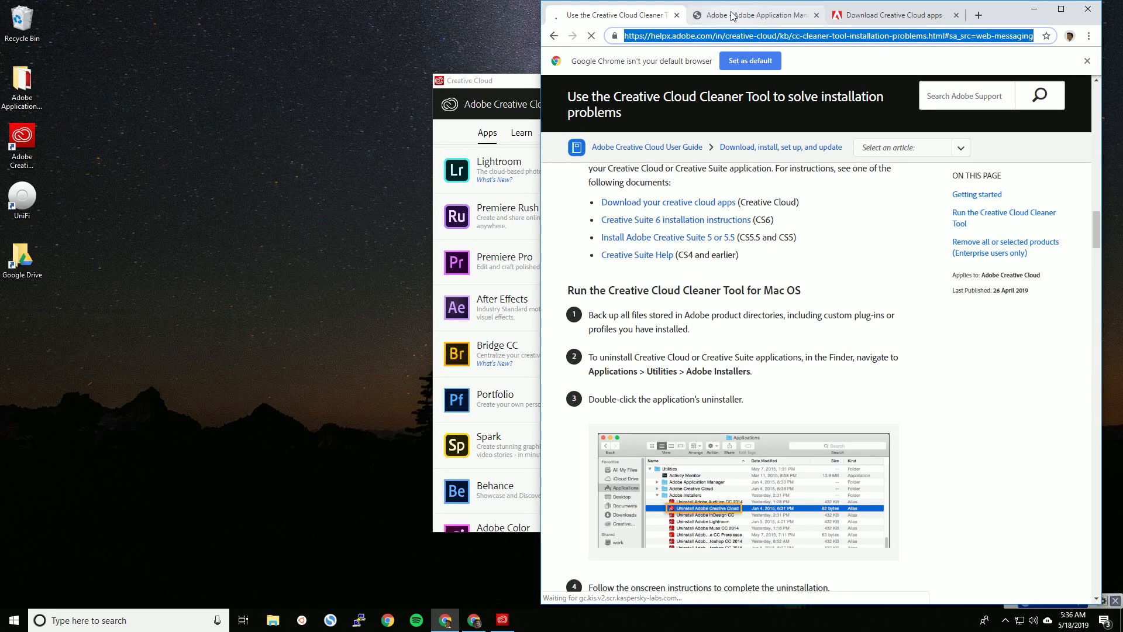
mouse_move(774, 84)
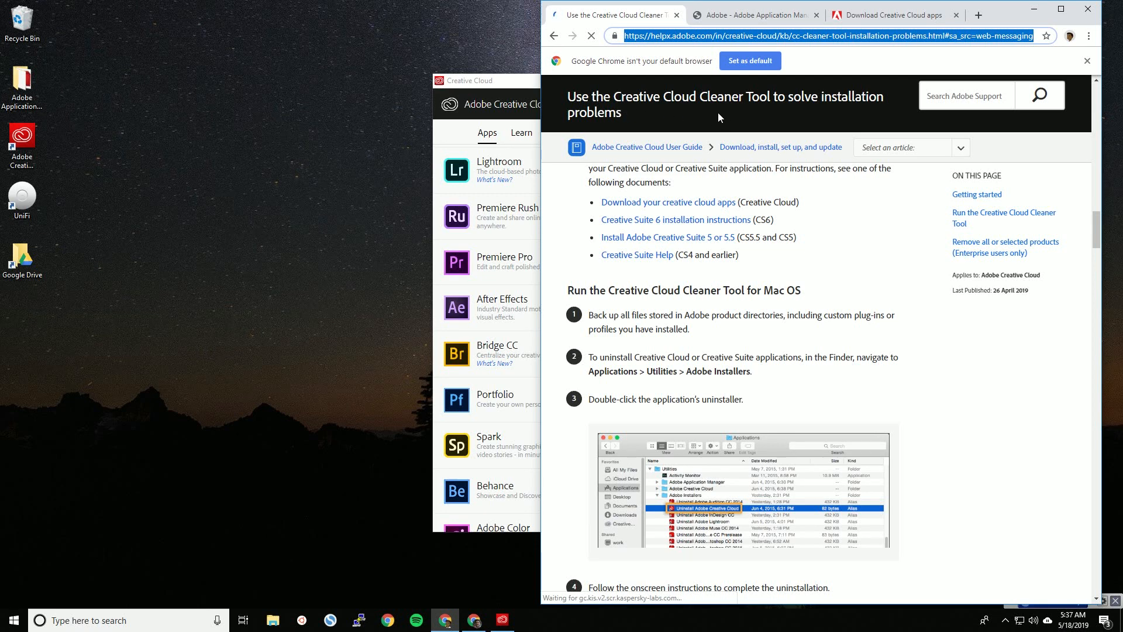
mouse_move(798, 208)
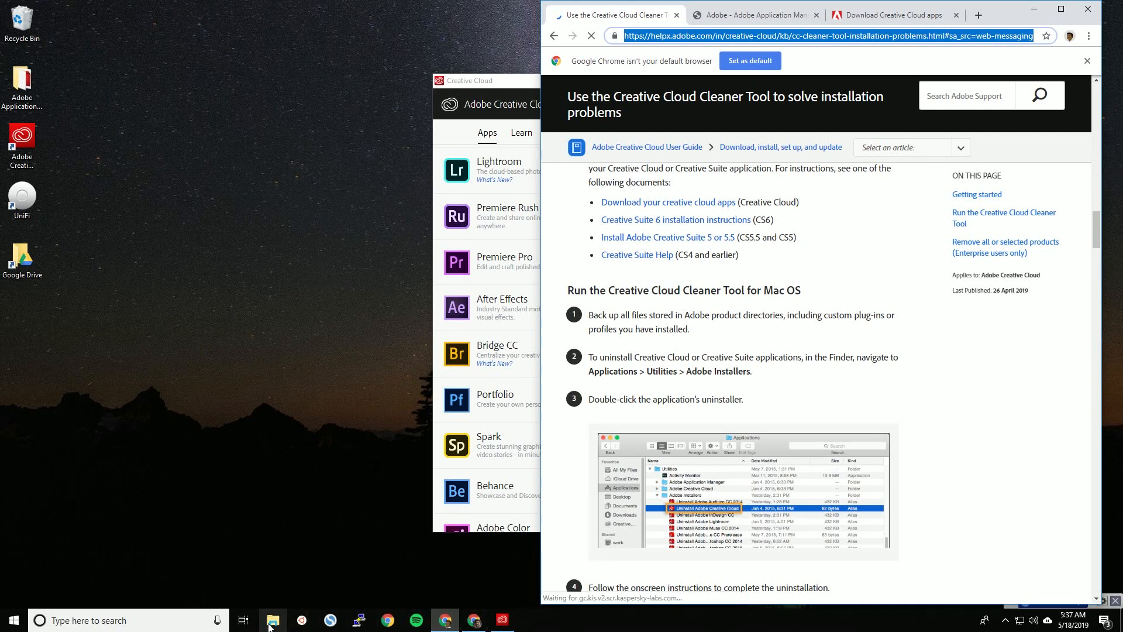
mouse_move(271, 620)
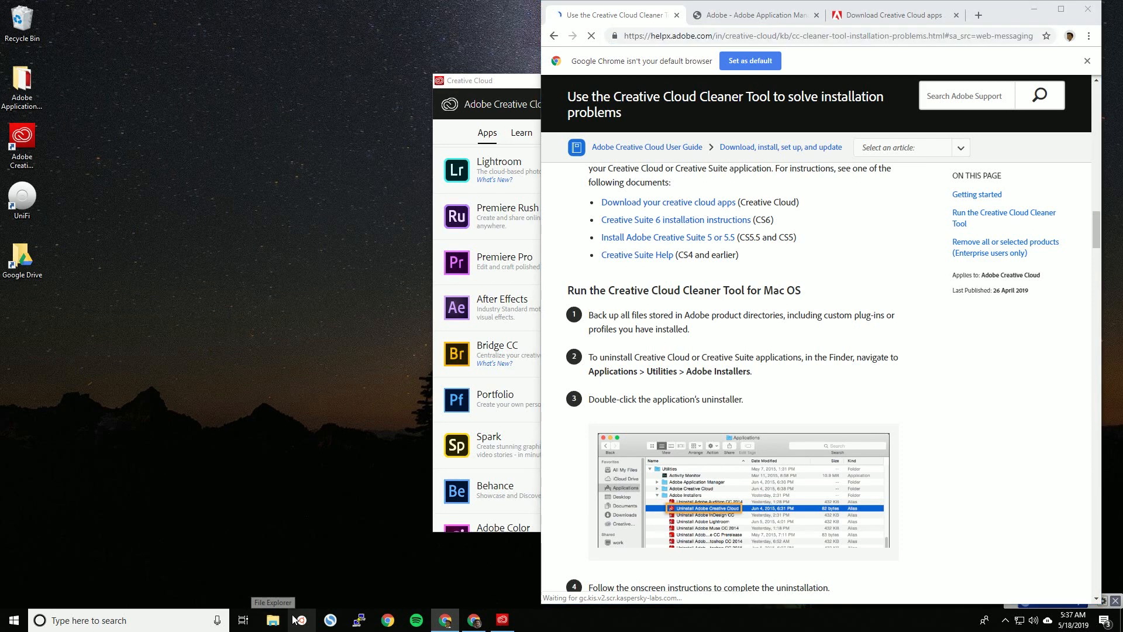
- Browse in File Explorer to Local Disk (C:) and into the Program Files folder
click(271, 619)
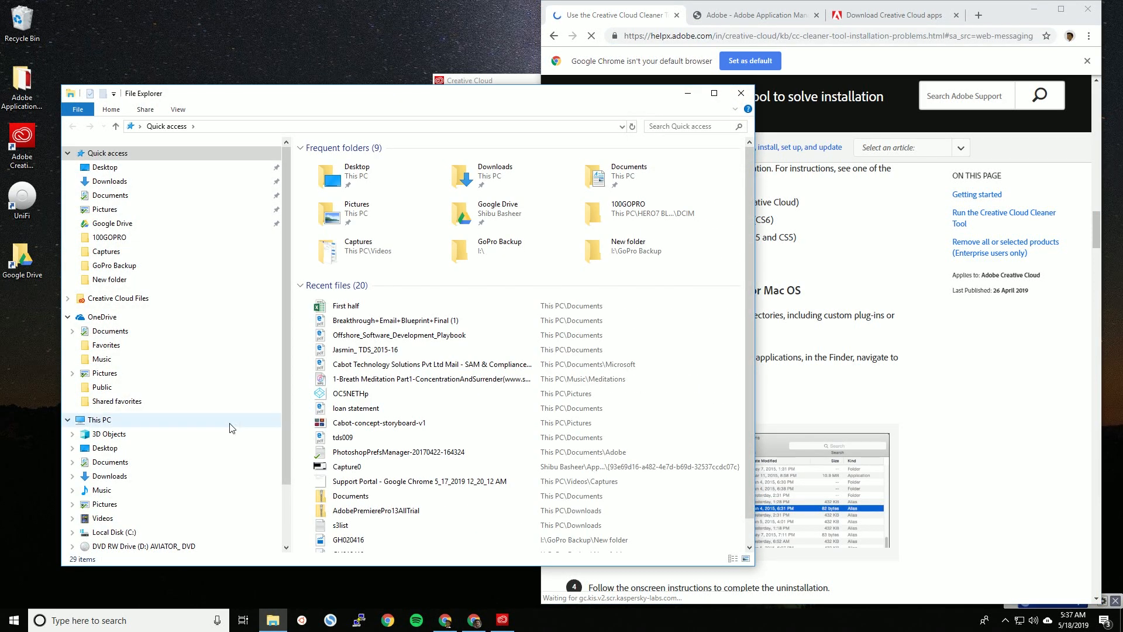
click(99, 419)
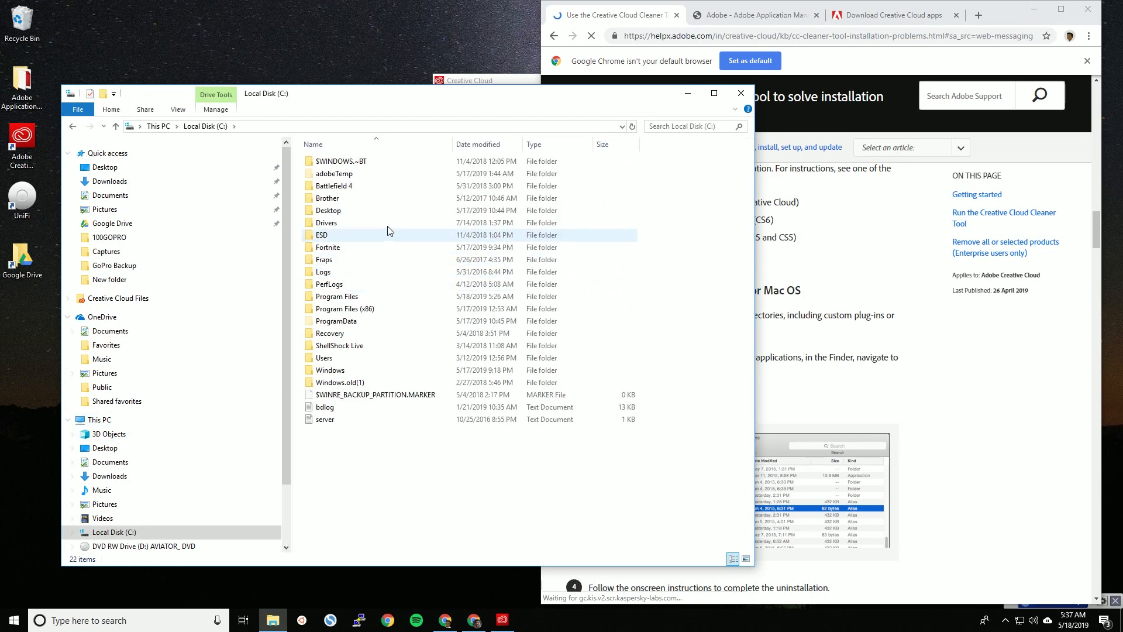
double_click(335, 296)
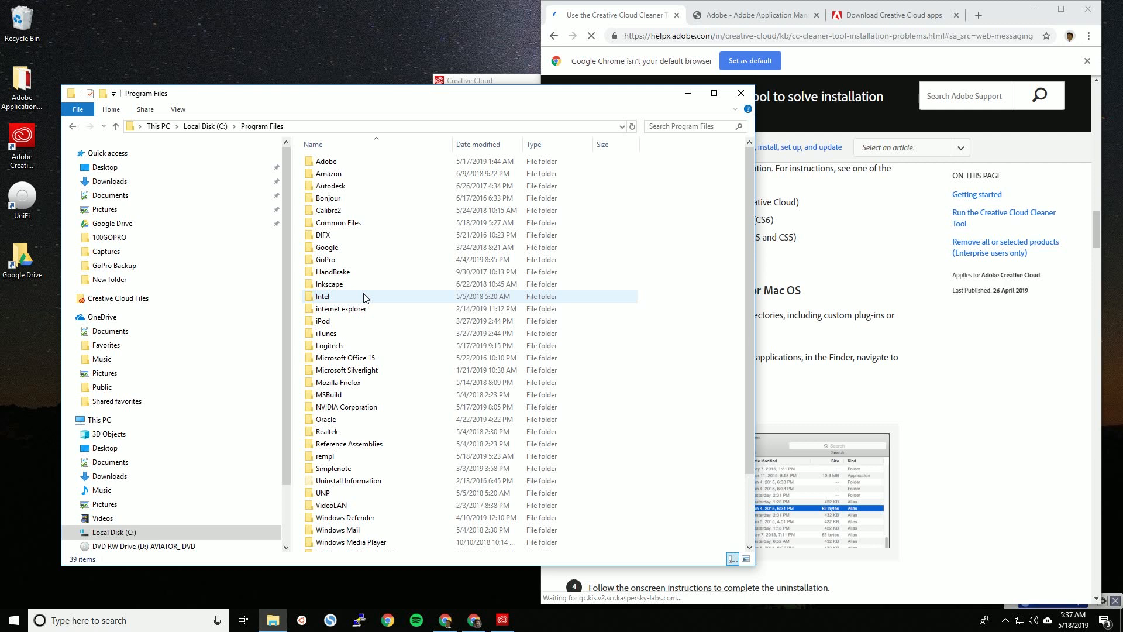
- Select the Adobe folder in Program Files and start renaming it with 'old'
click(325, 160)
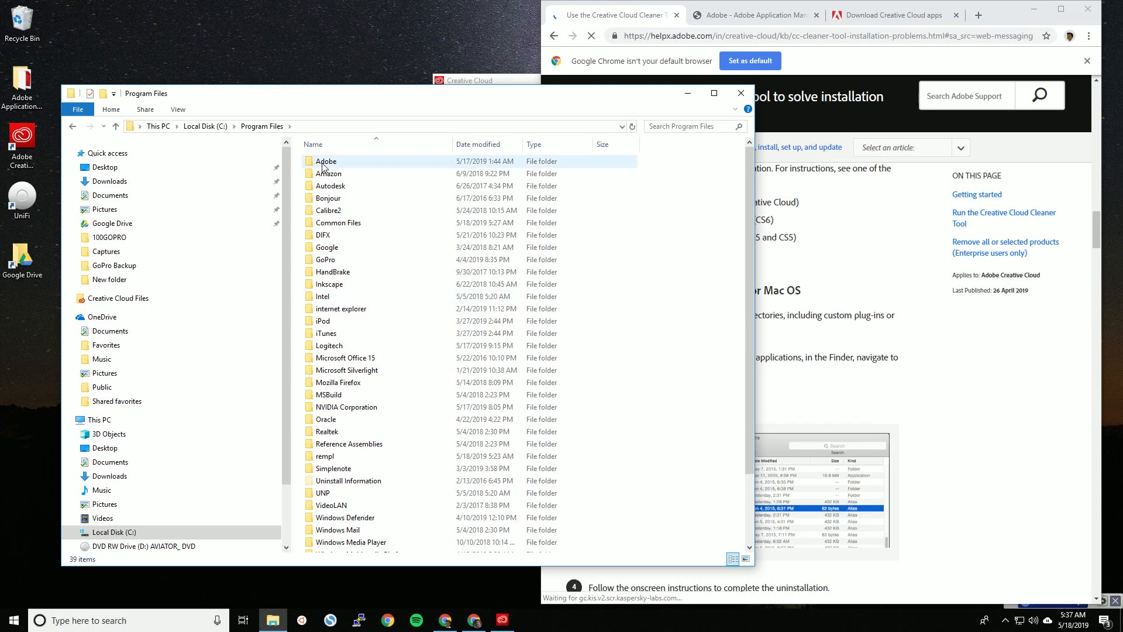
click(326, 160)
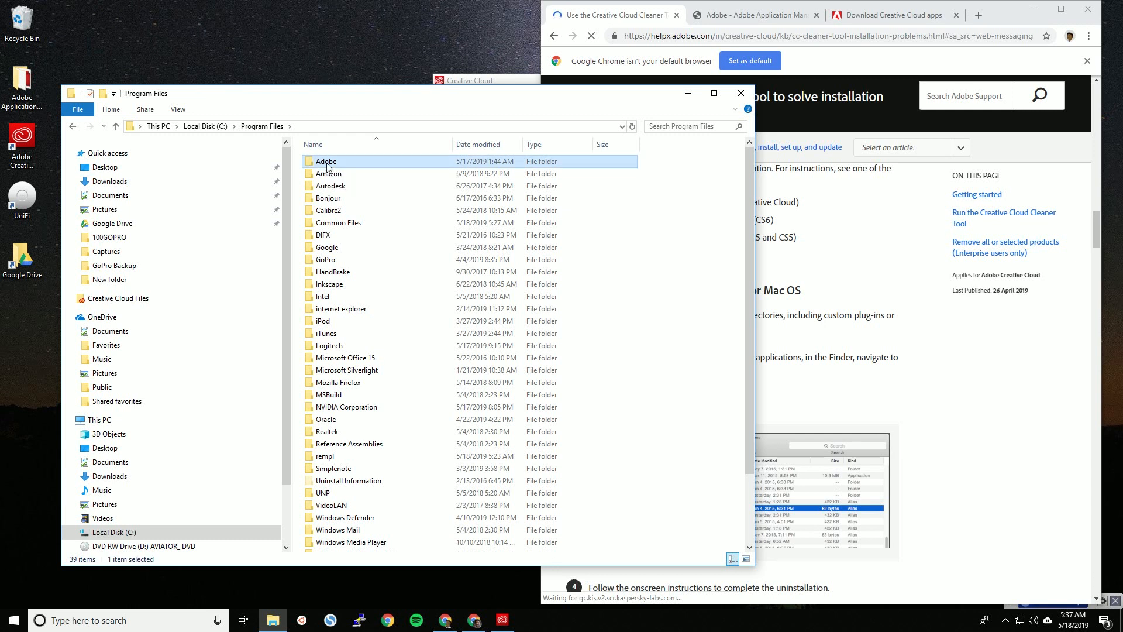
mouse_move(352, 168)
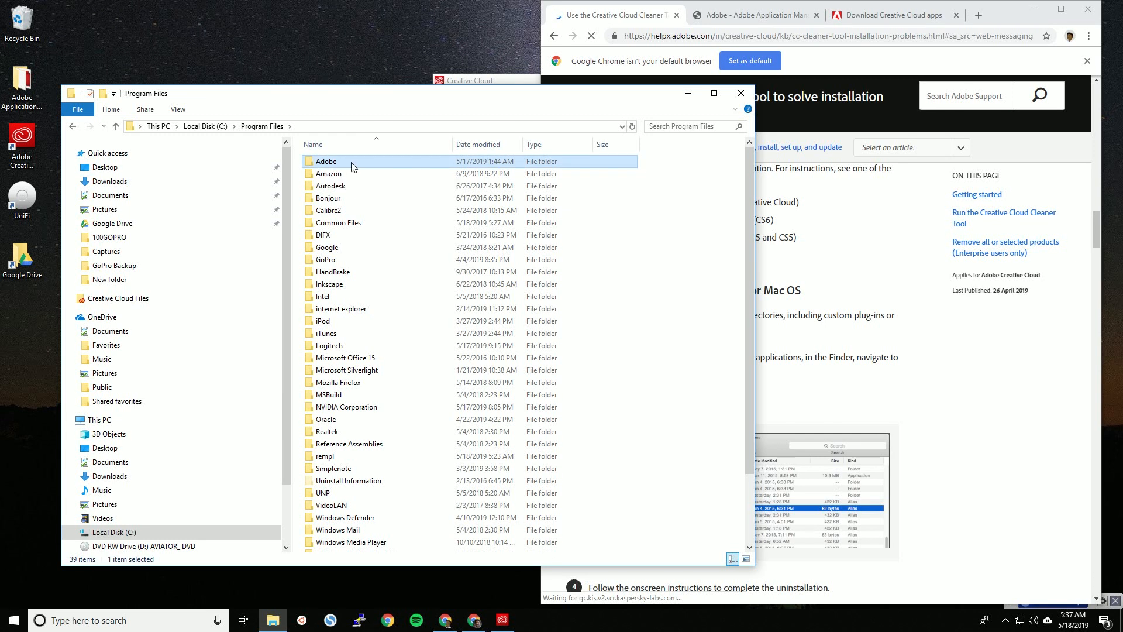
double_click(326, 160)
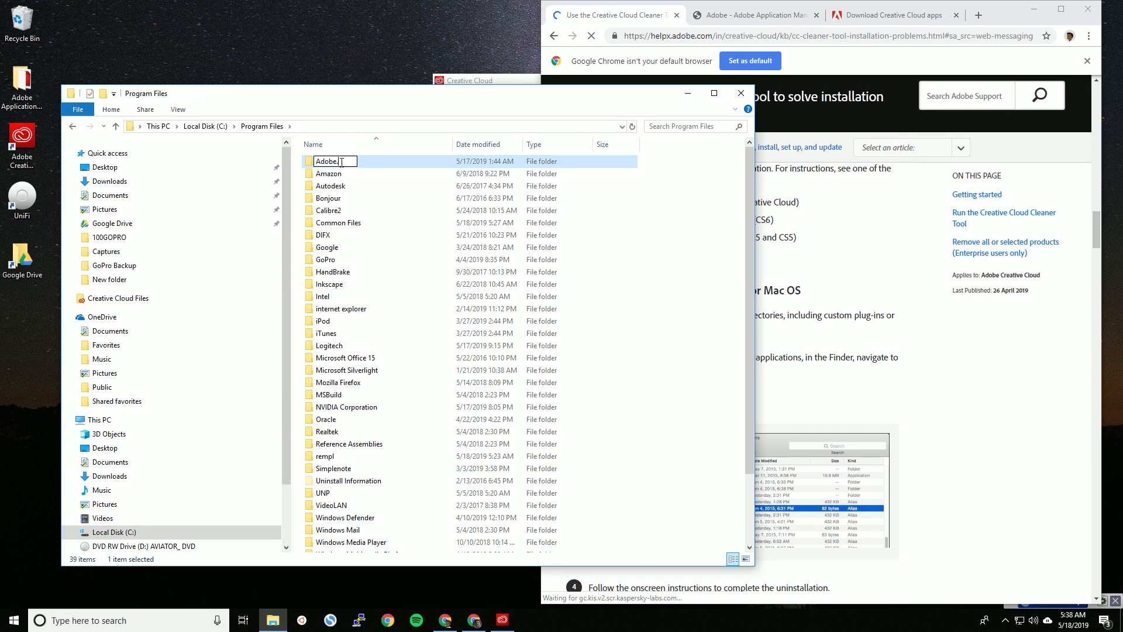
text(old)
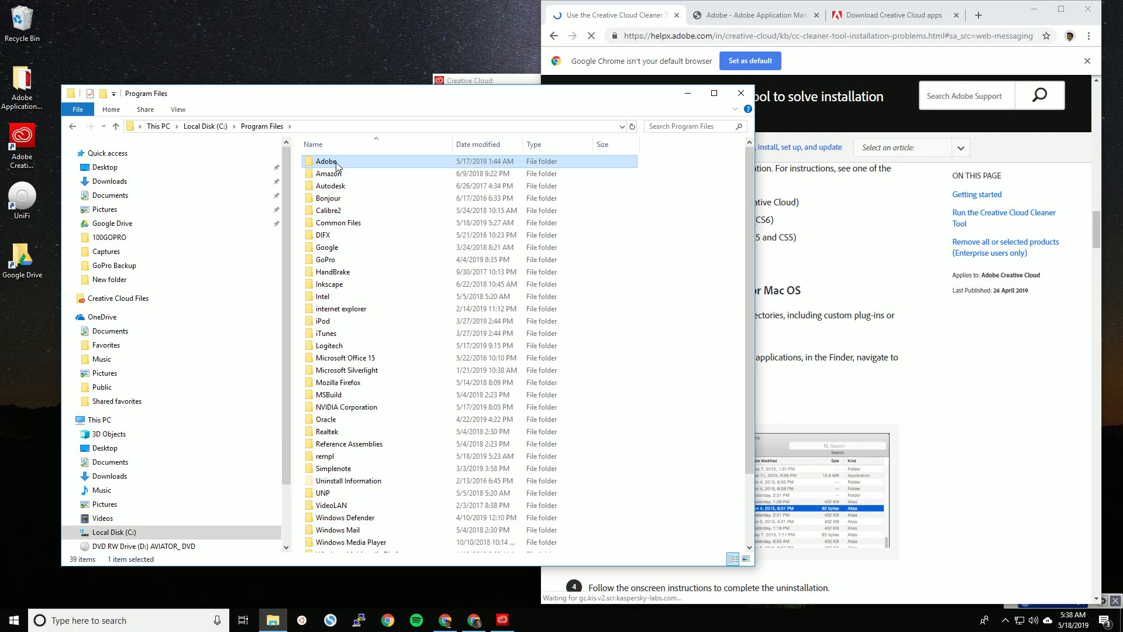
mouse_move(336, 162)
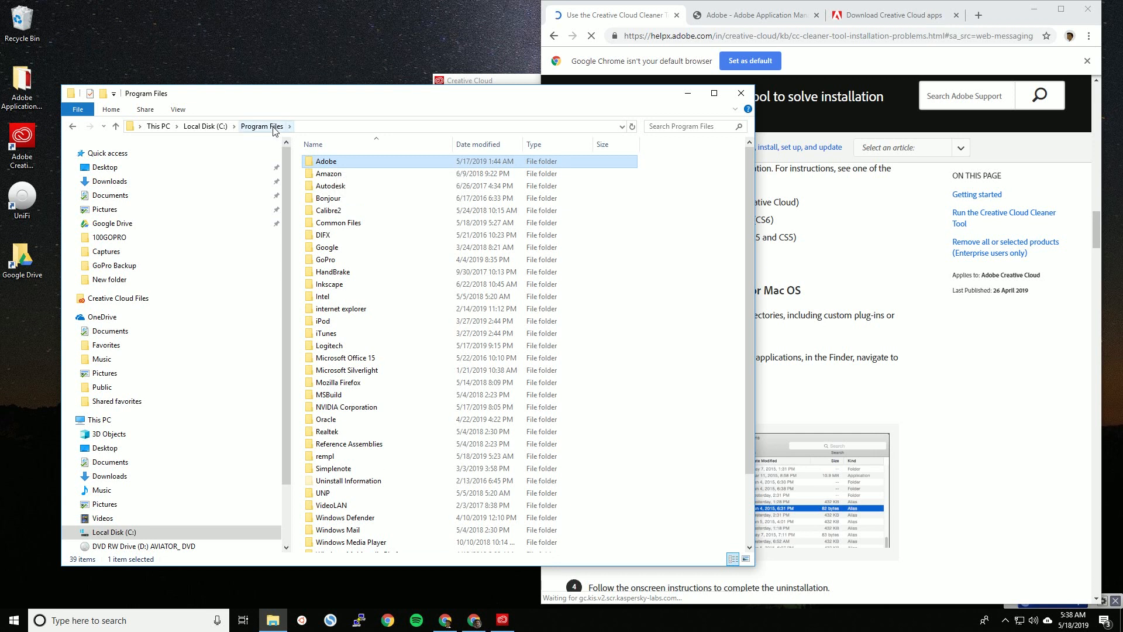
mouse_move(424, 297)
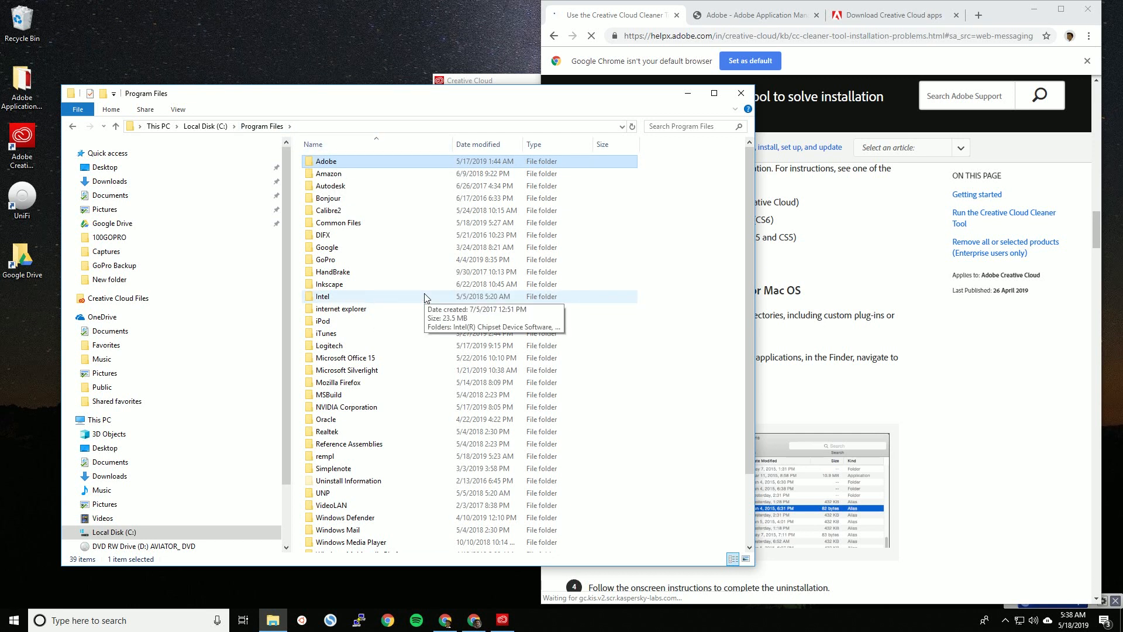
mouse_move(372, 223)
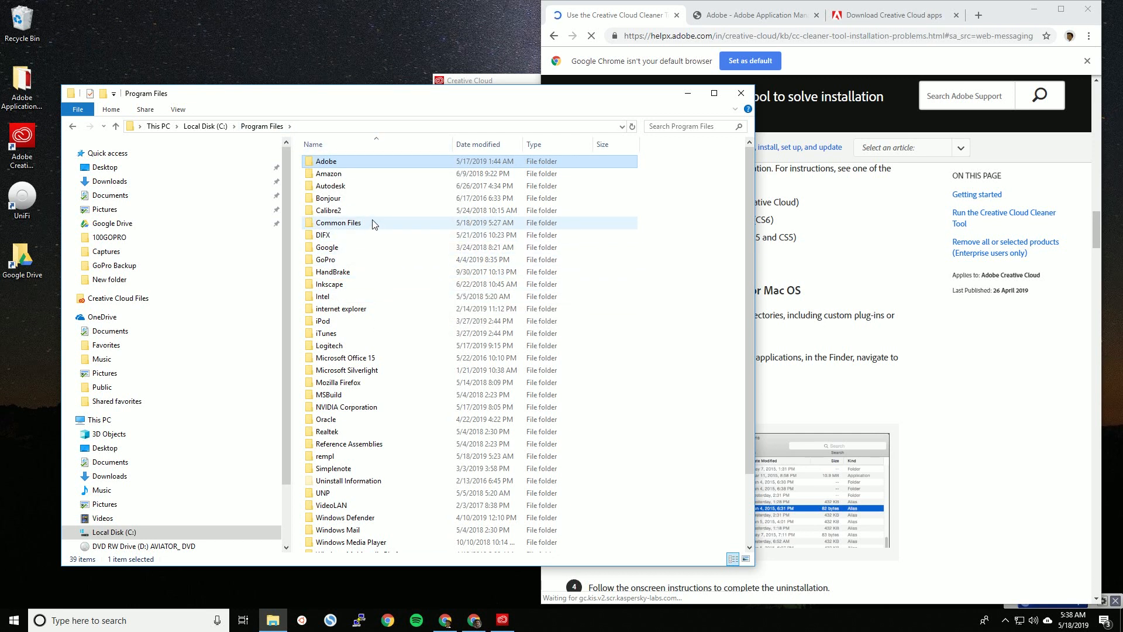
- Look inside Common Files at its Adobe folder, then go back up to Local Disk (C:)
double_click(338, 223)
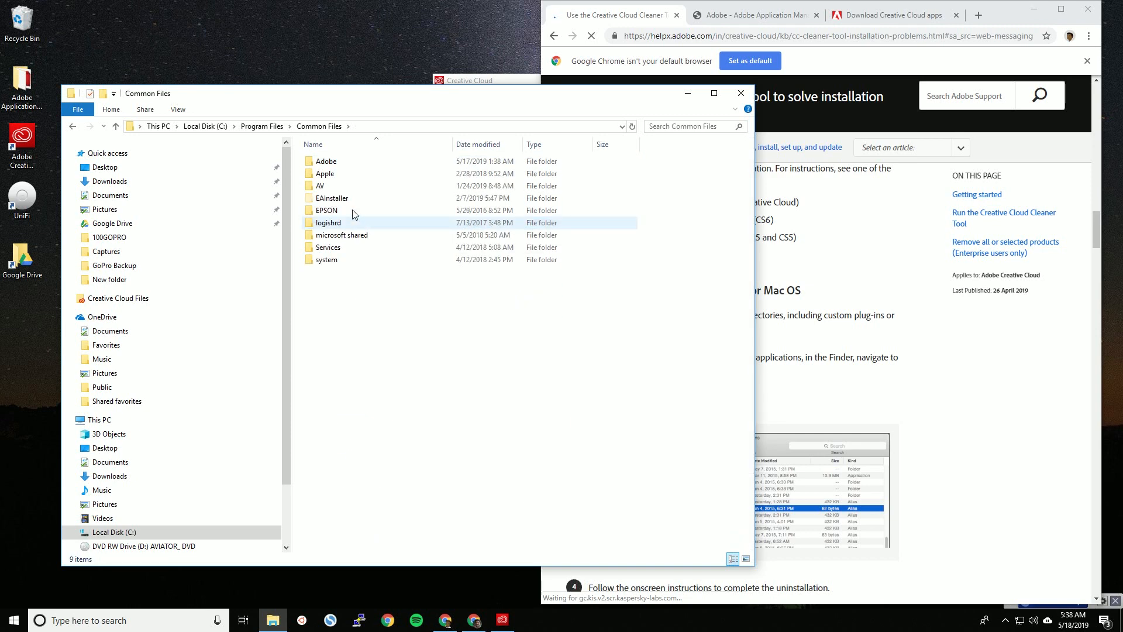
click(326, 160)
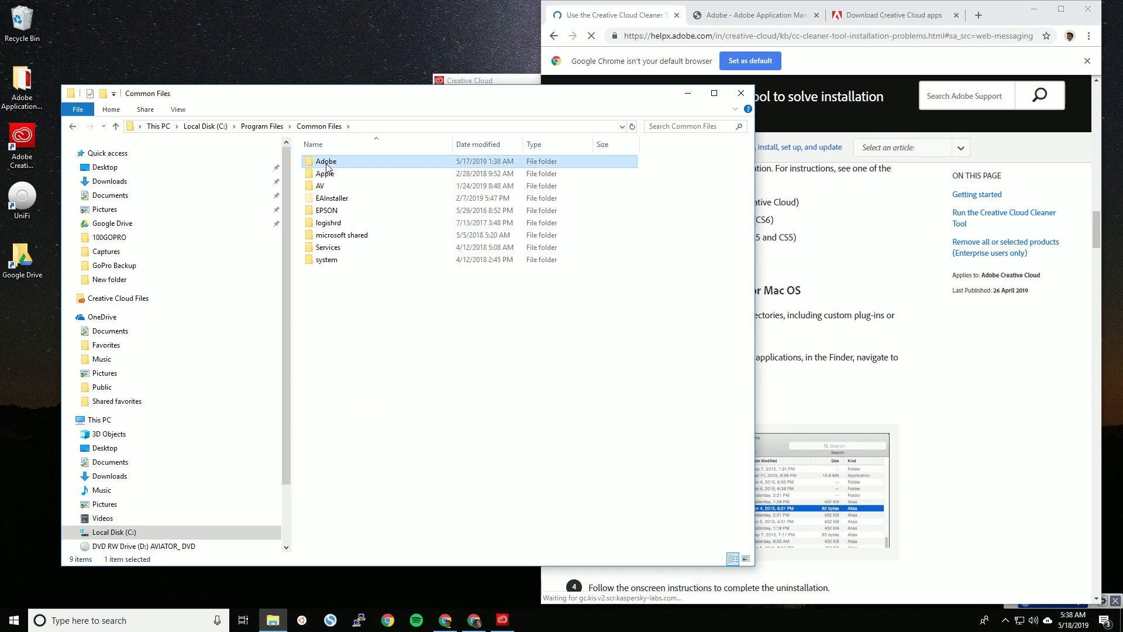
mouse_move(327, 162)
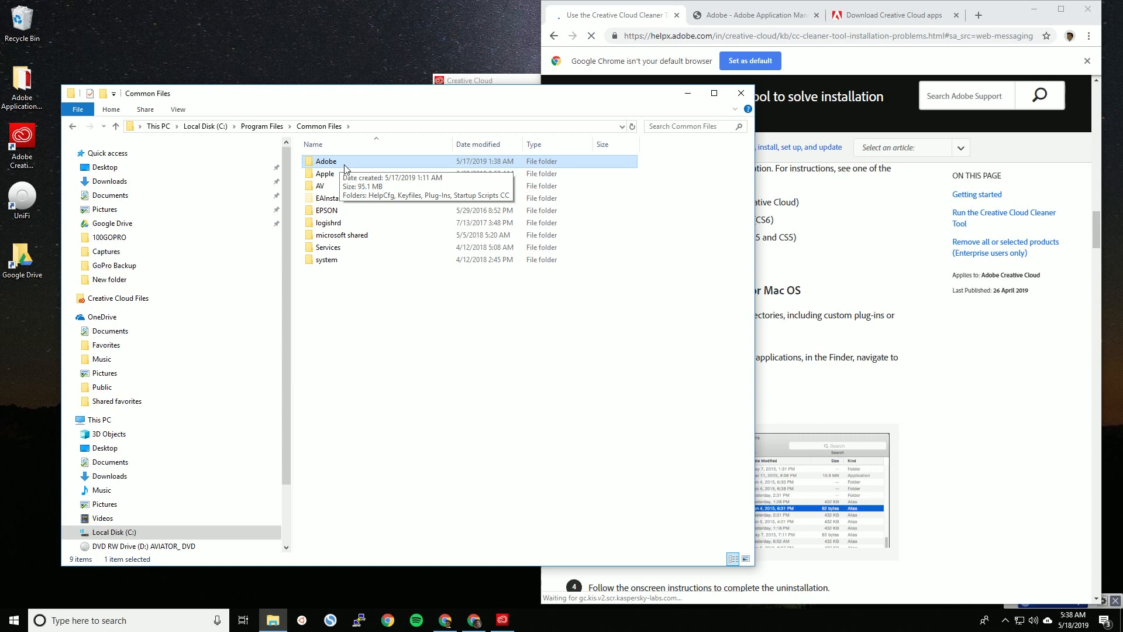
mouse_move(223, 131)
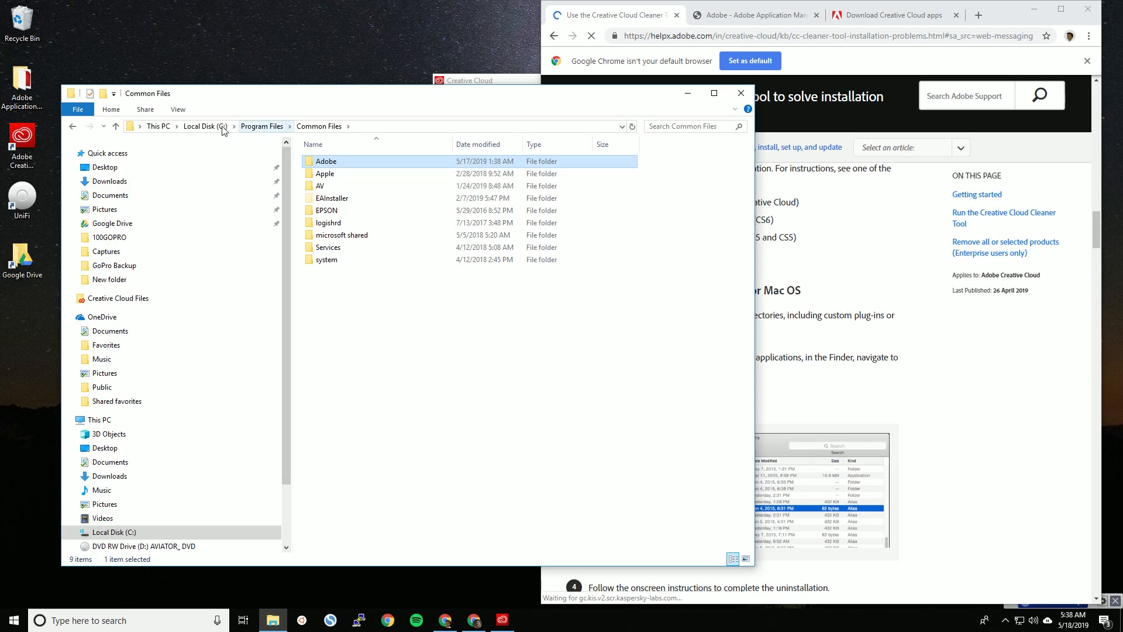
click(200, 127)
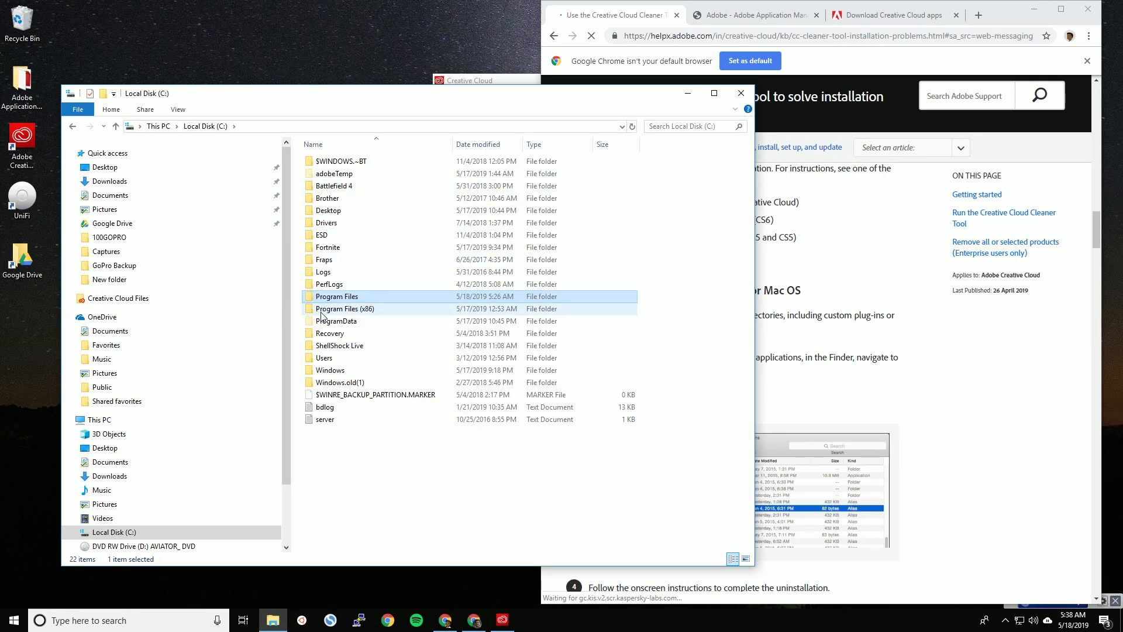
- Go into Program Files (x86) > Common Files and select the Adobe.old folder there
double_click(344, 308)
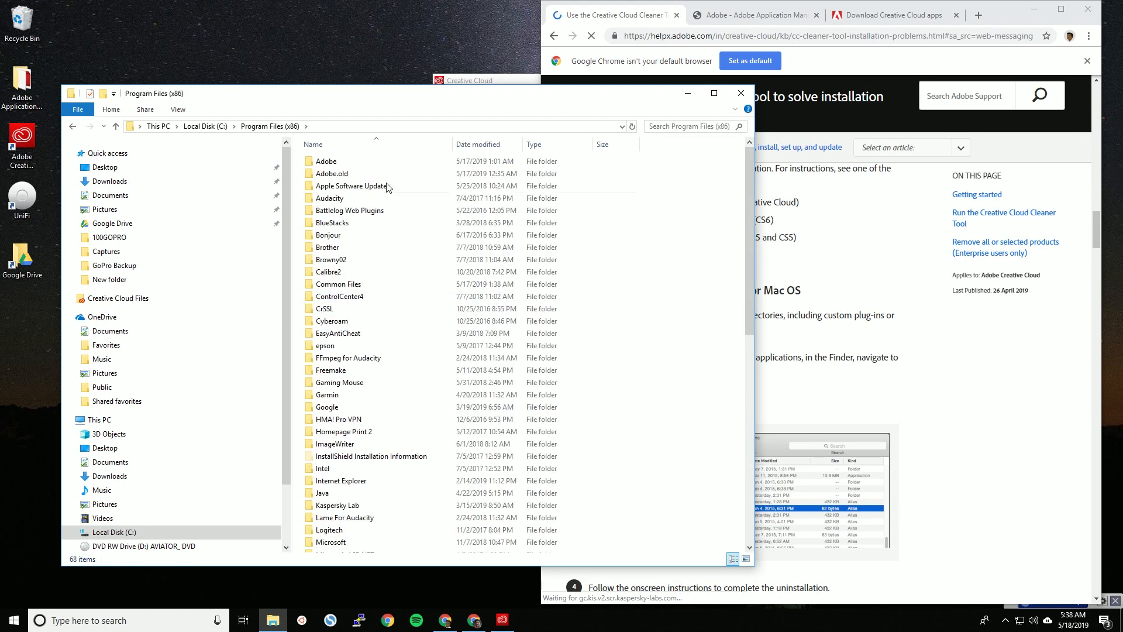
mouse_move(326, 160)
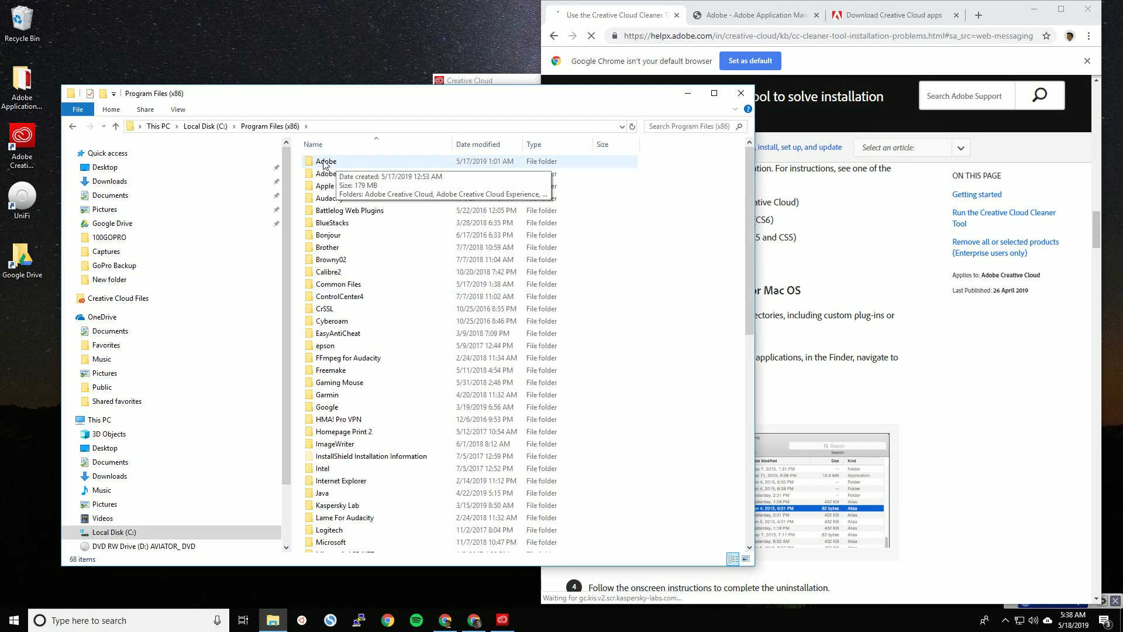
click(326, 161)
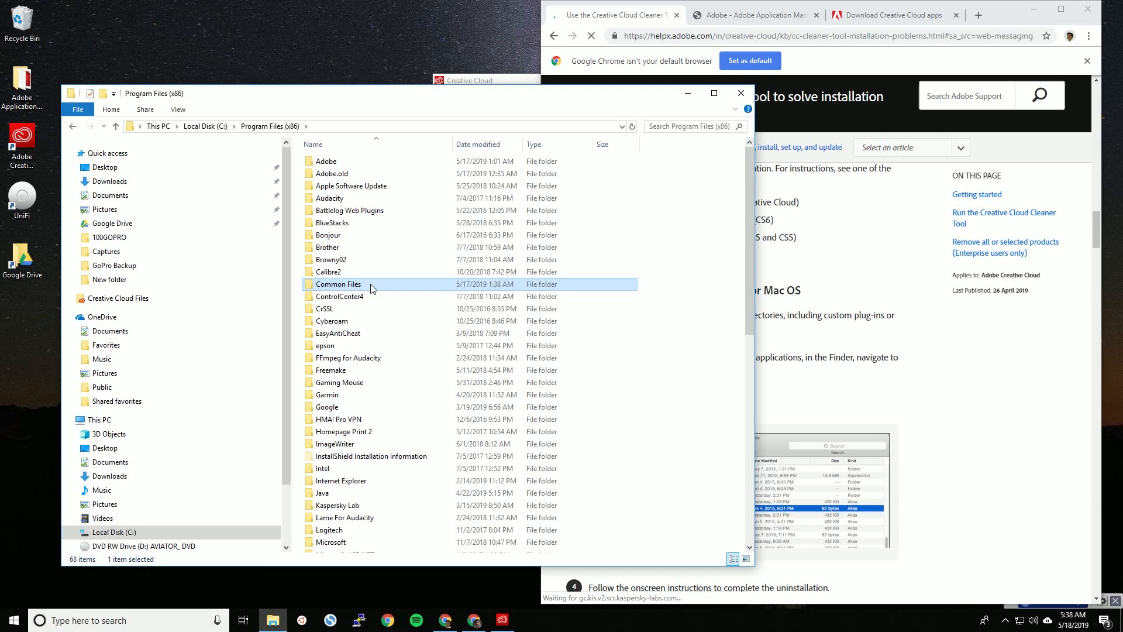
double_click(337, 284)
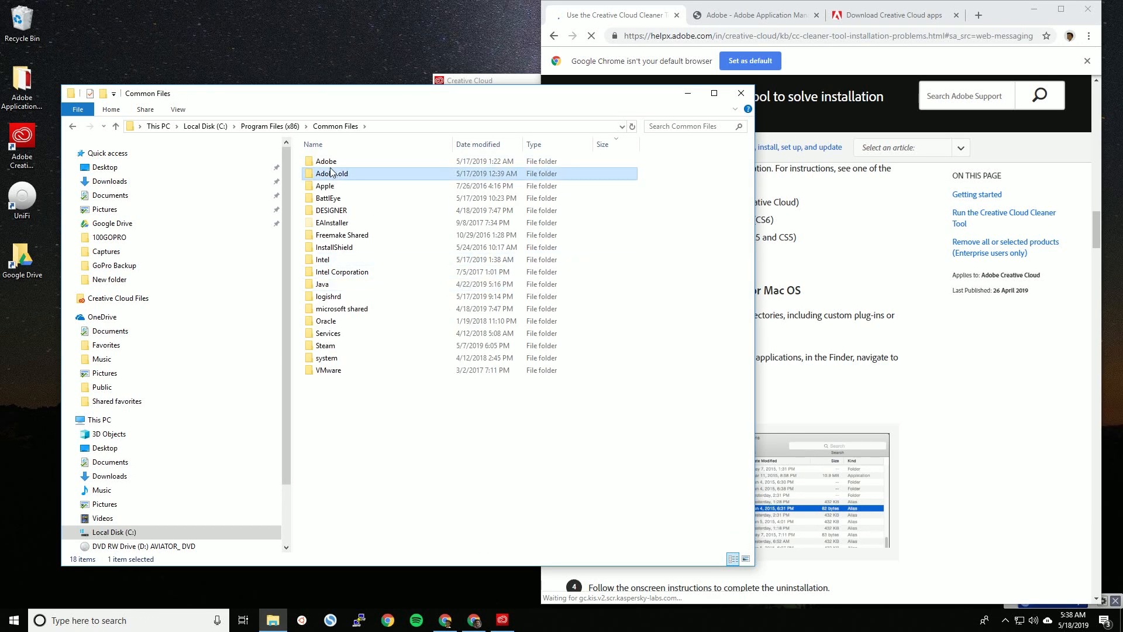
click(326, 160)
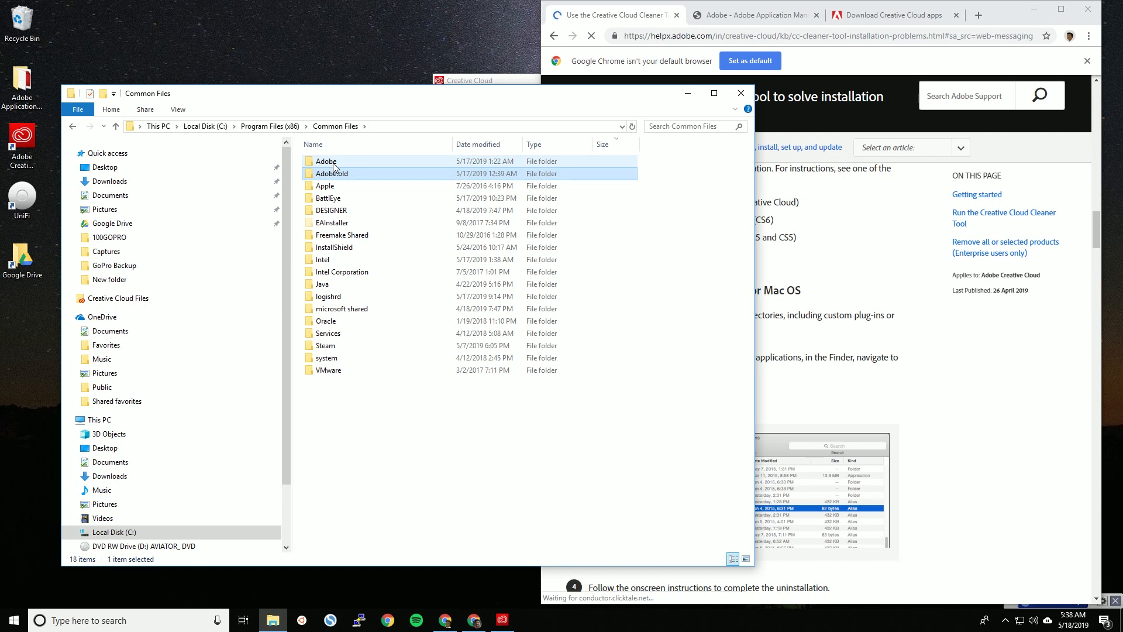
click(331, 174)
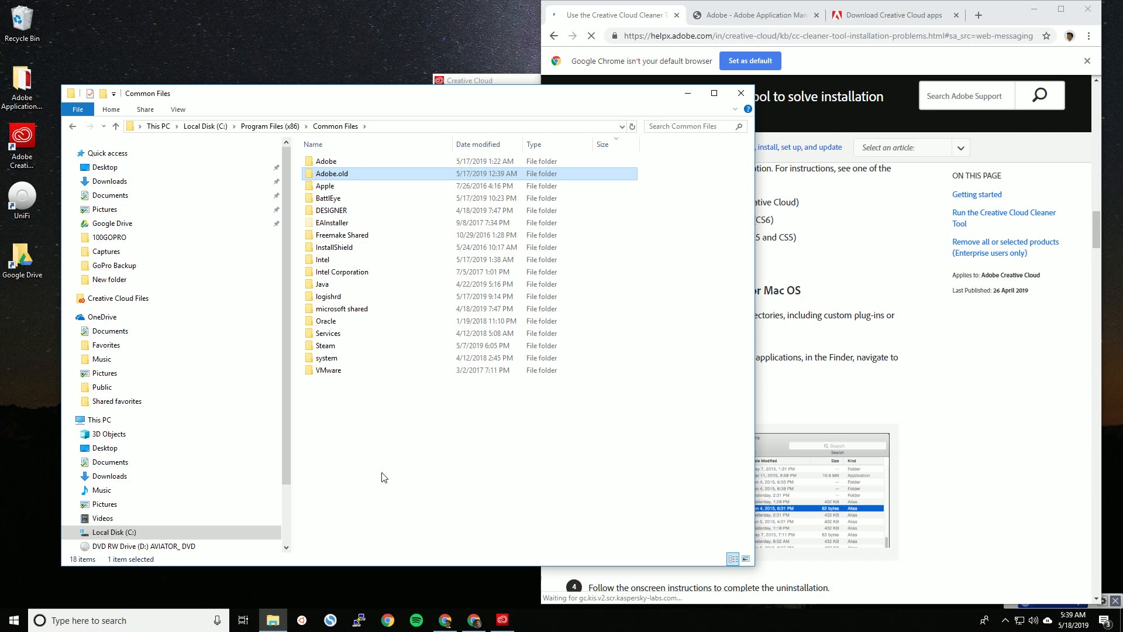
mouse_move(446, 620)
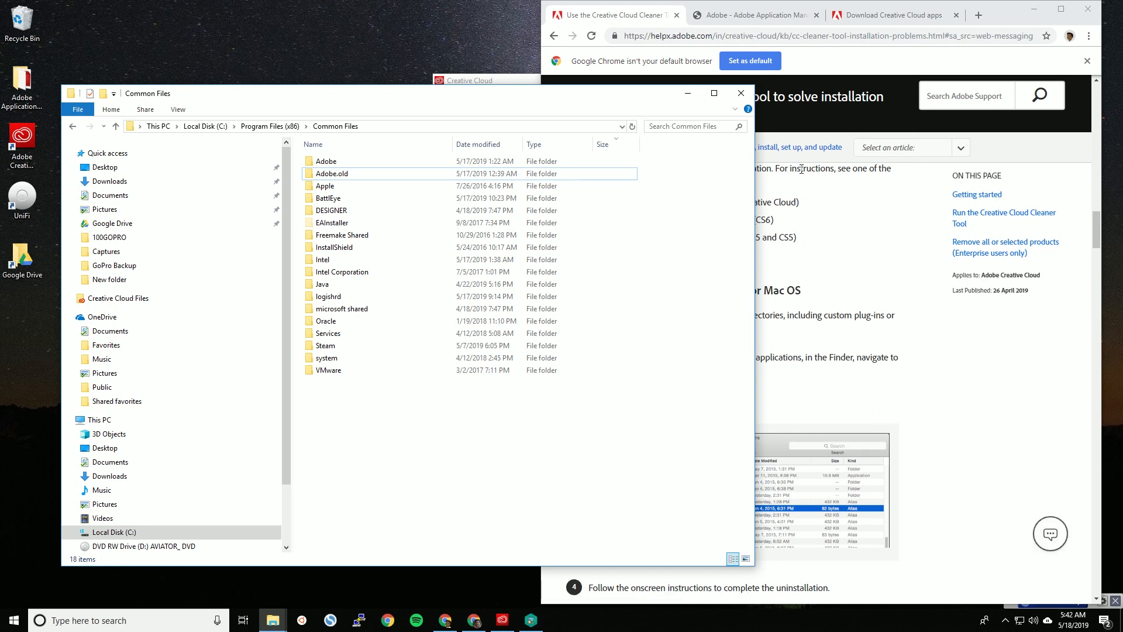
- Switch to the Adobe Application Manager download tab offering the Windows installer
click(754, 14)
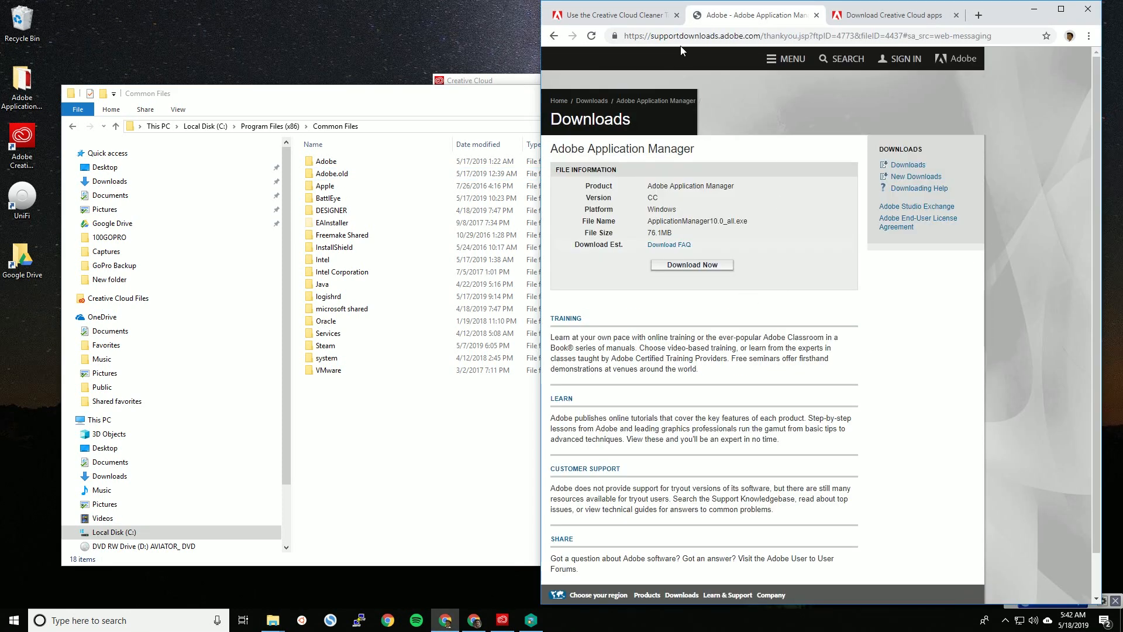
mouse_move(552, 151)
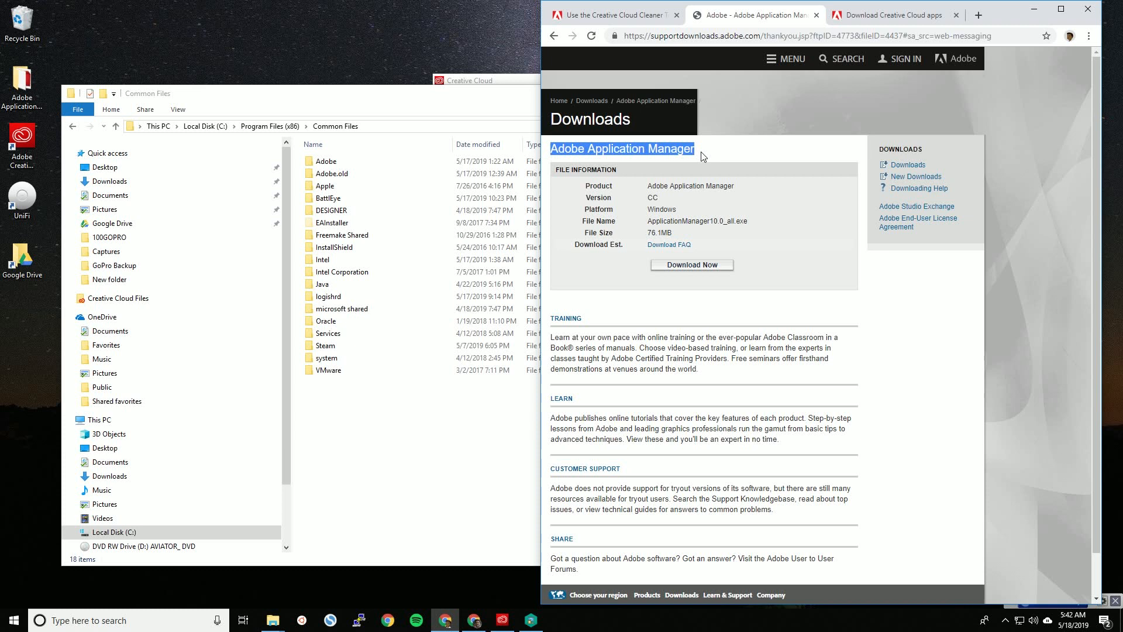
mouse_move(743, 220)
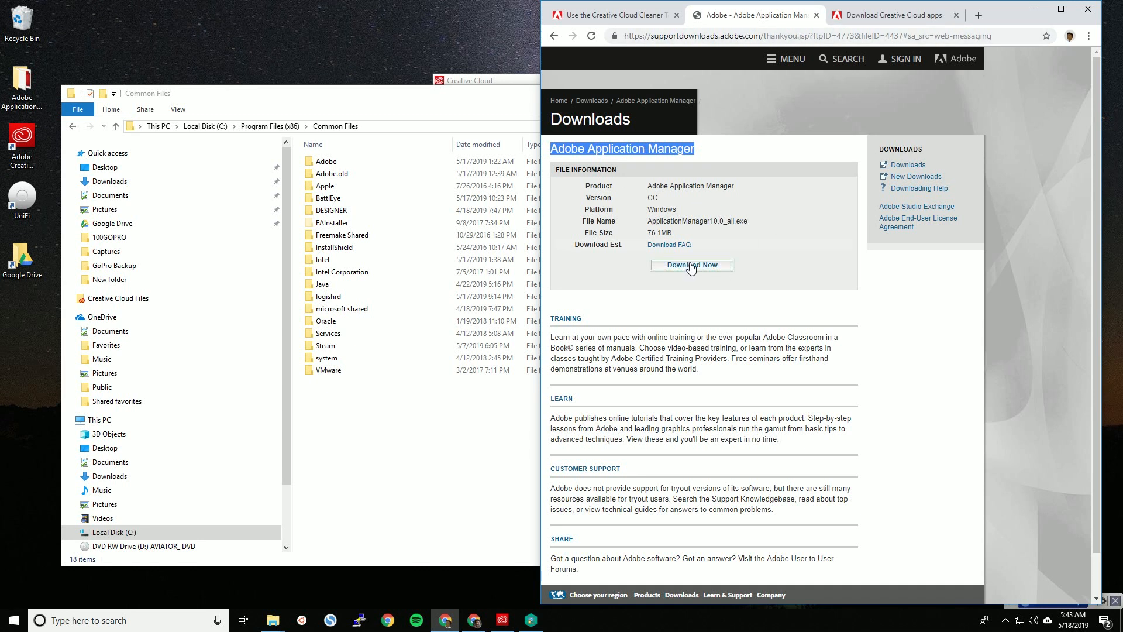
mouse_move(690, 269)
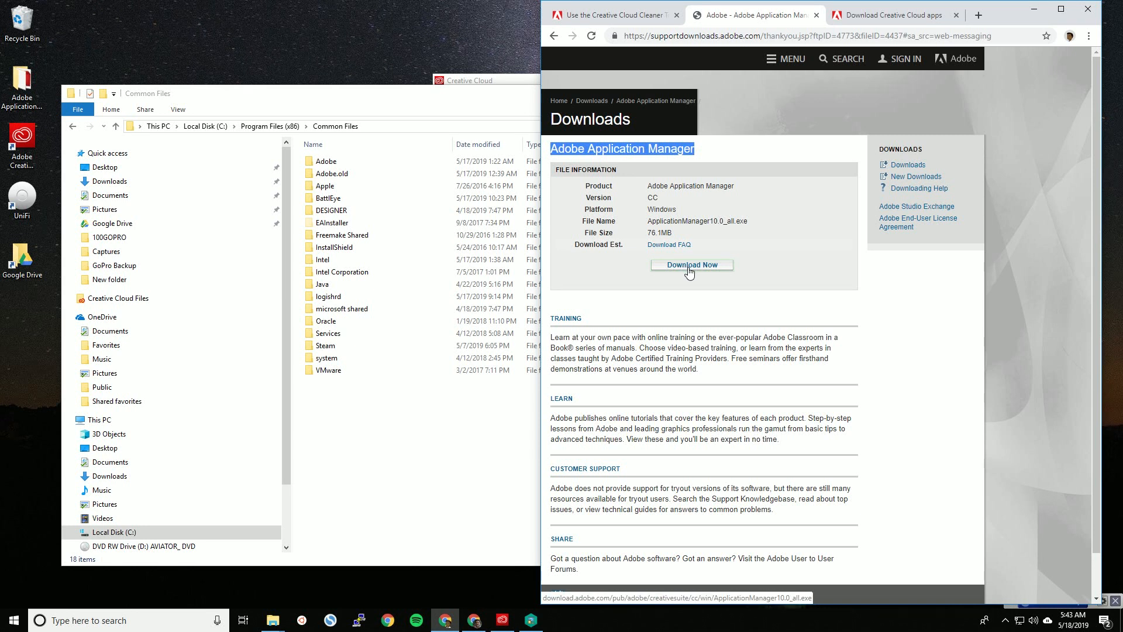
mouse_move(19, 320)
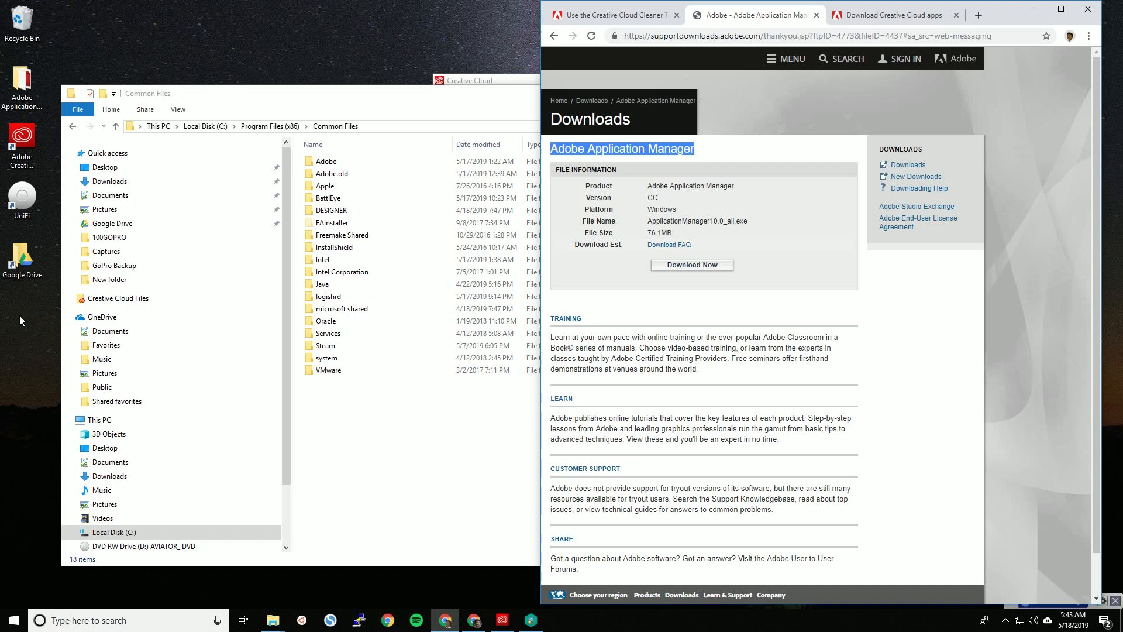
mouse_move(669, 452)
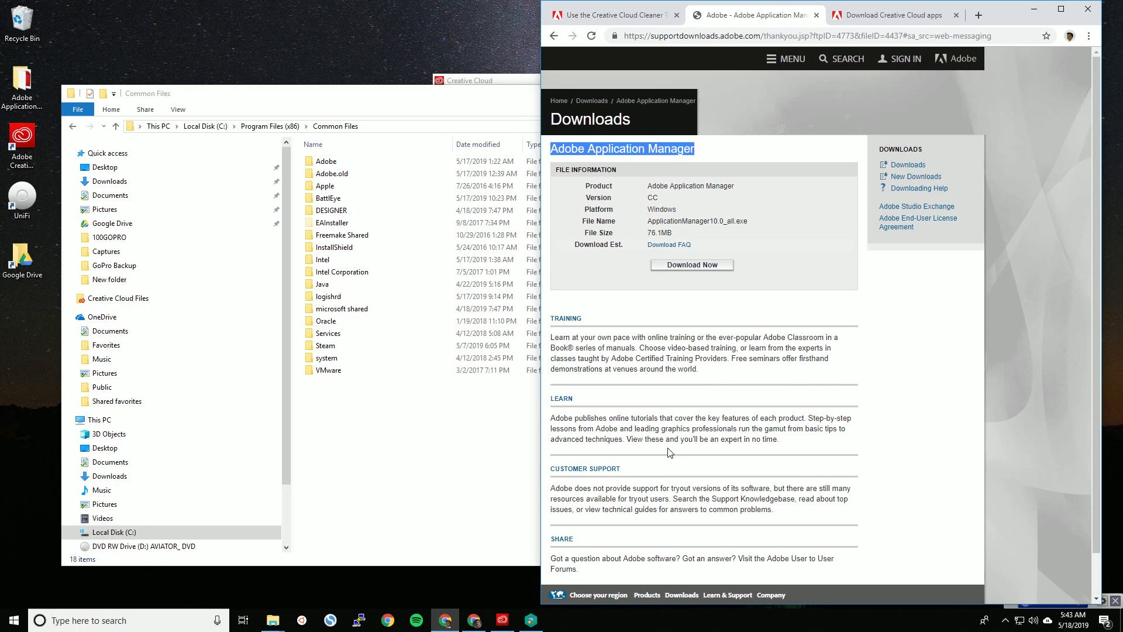
mouse_move(863, 239)
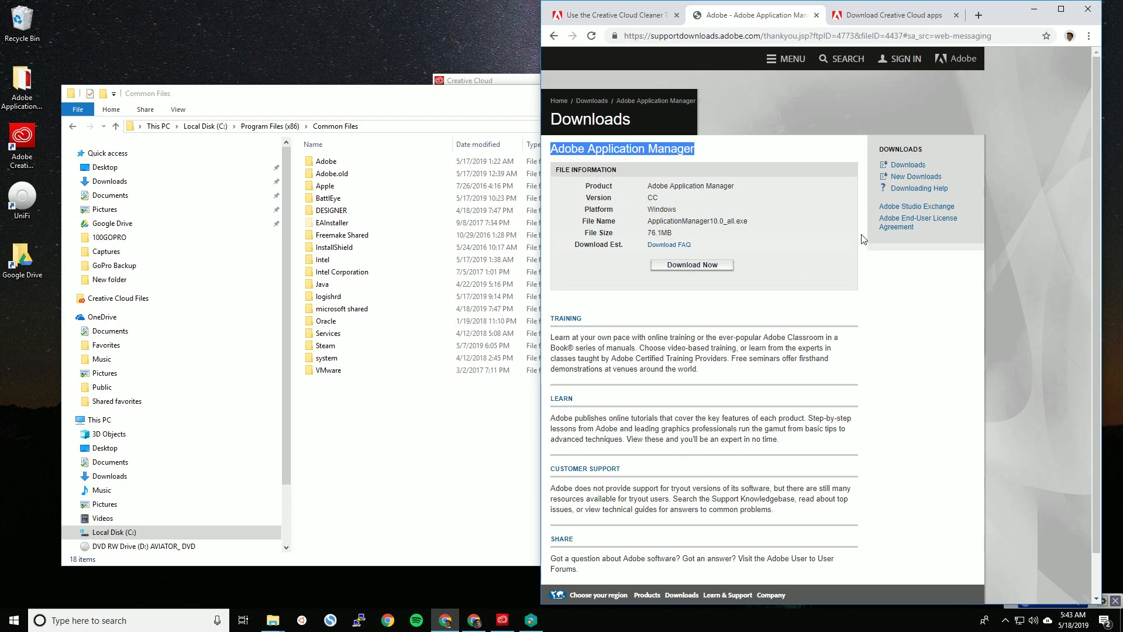
mouse_move(936, 315)
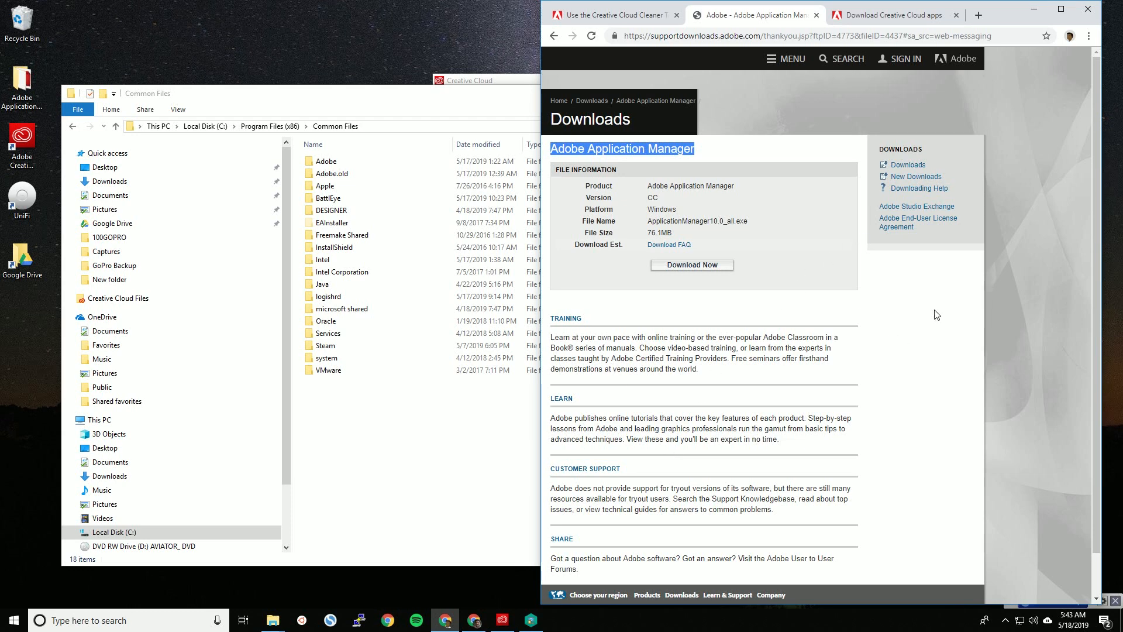
- Switch to the Creative Cloud apps direct download page and select its web address
click(891, 14)
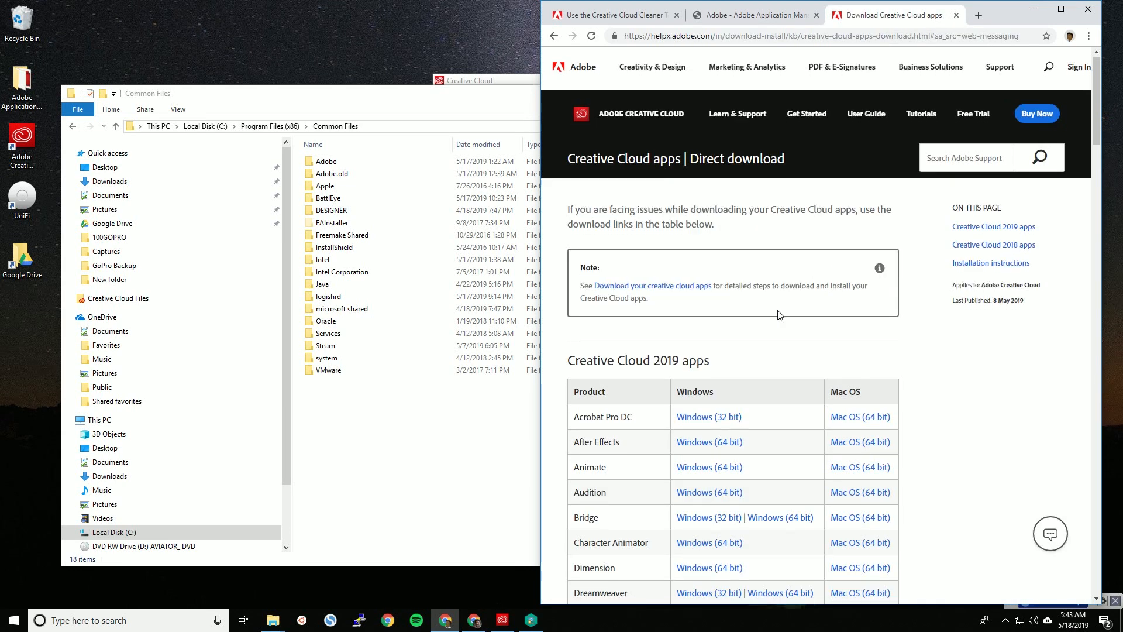
scroll(down, 3)
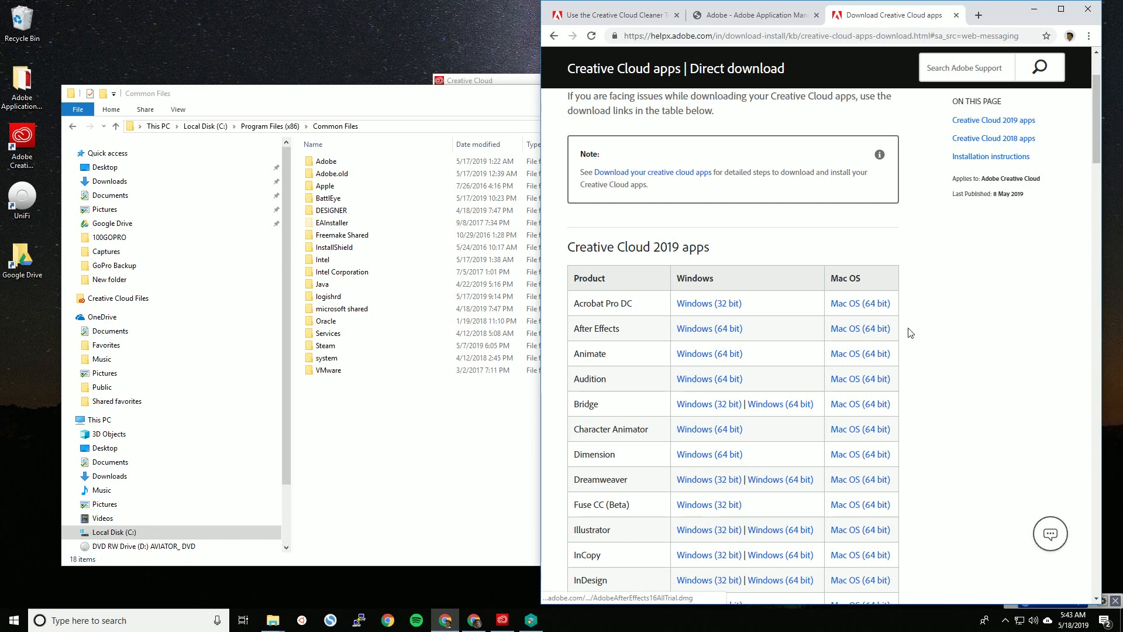
scroll(up, 3)
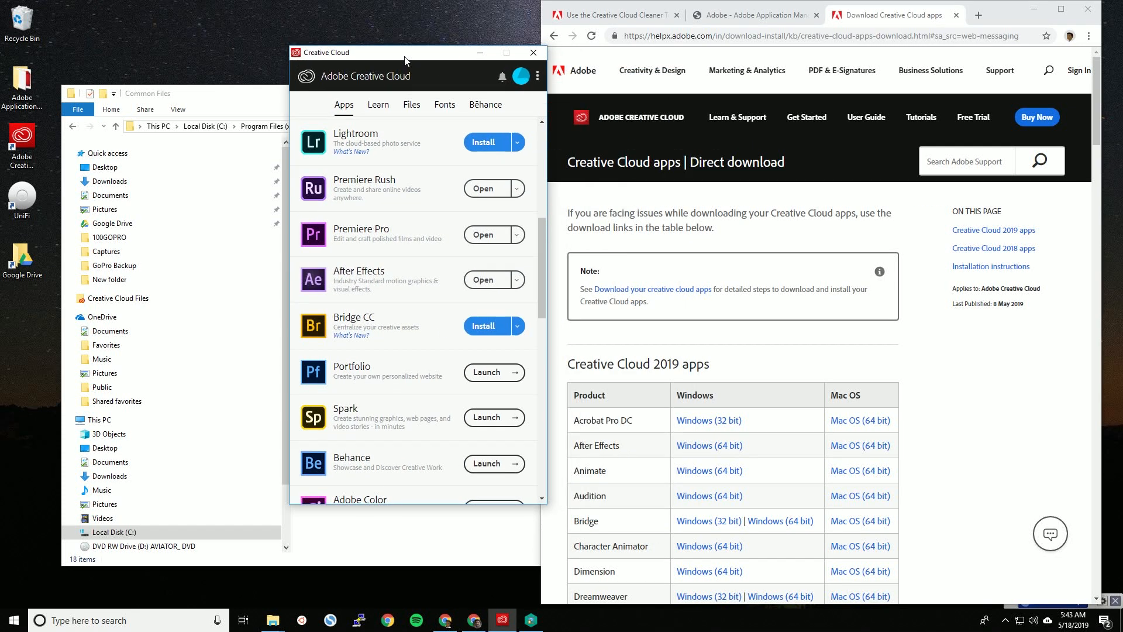
drag(405, 52, 376, 31)
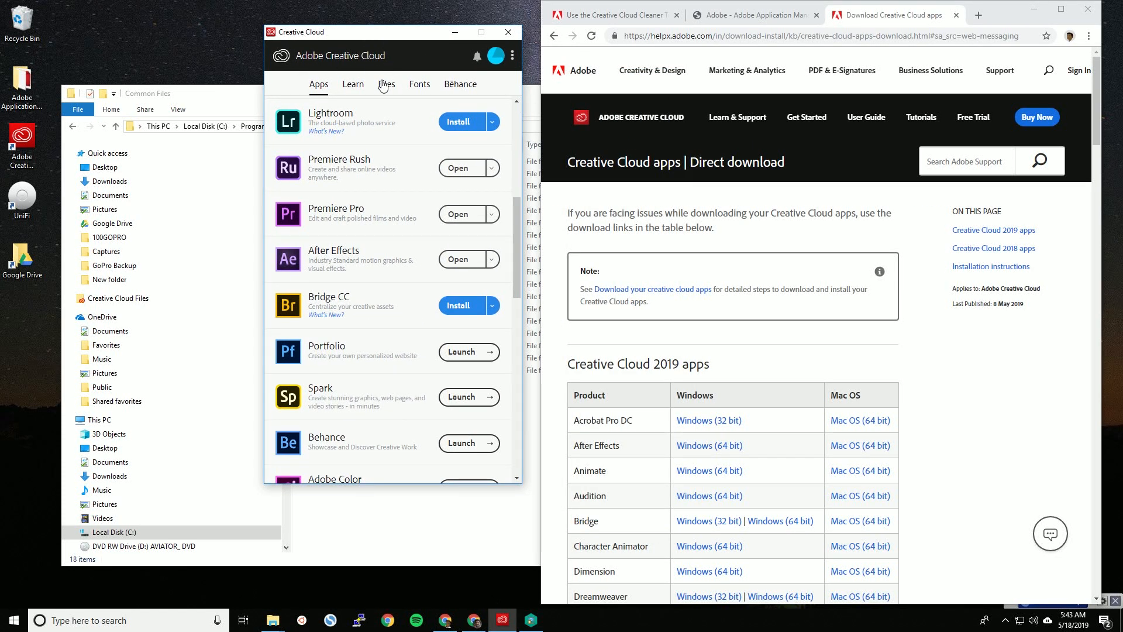
click(817, 35)
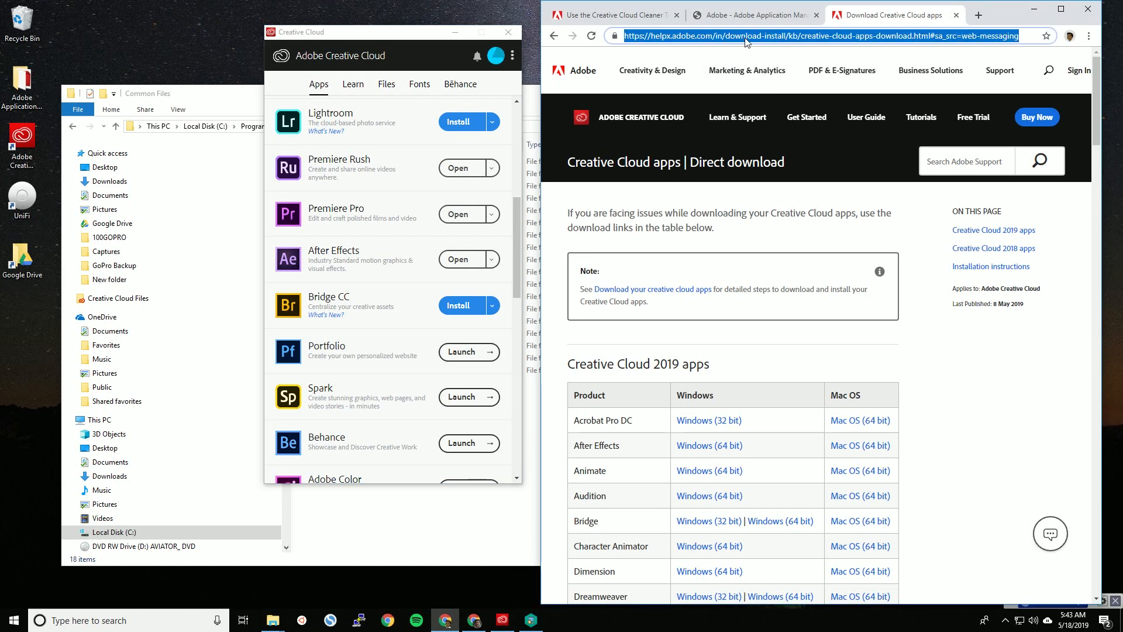
- Scroll the download table to the Windows 64-bit Premiere Pro entry and mark its row
scroll(down, 3)
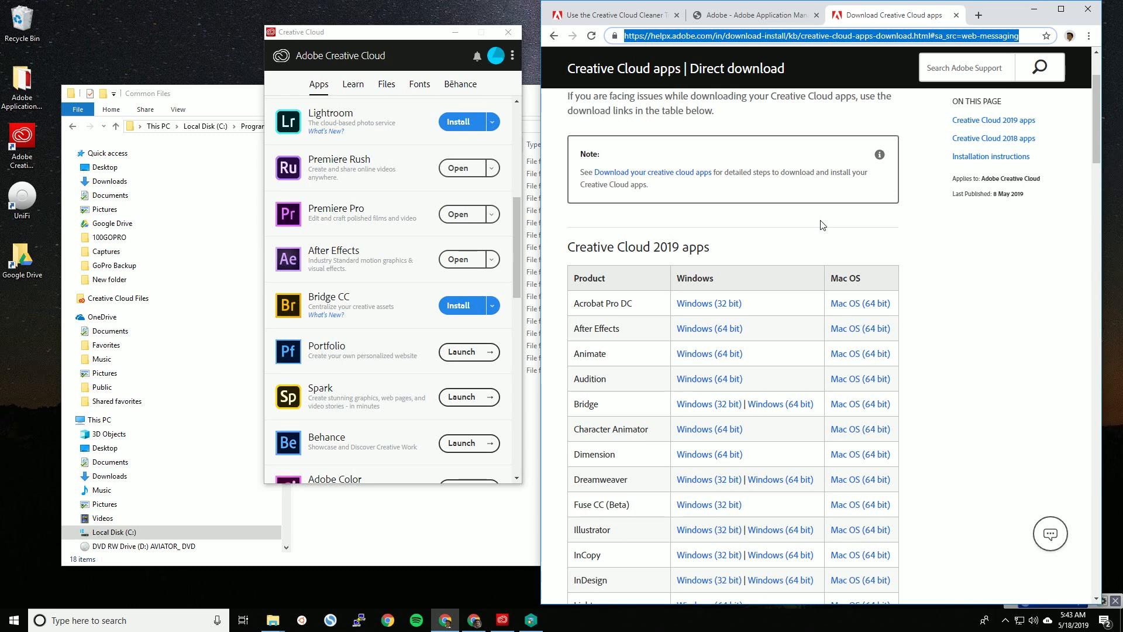
scroll(down, 3)
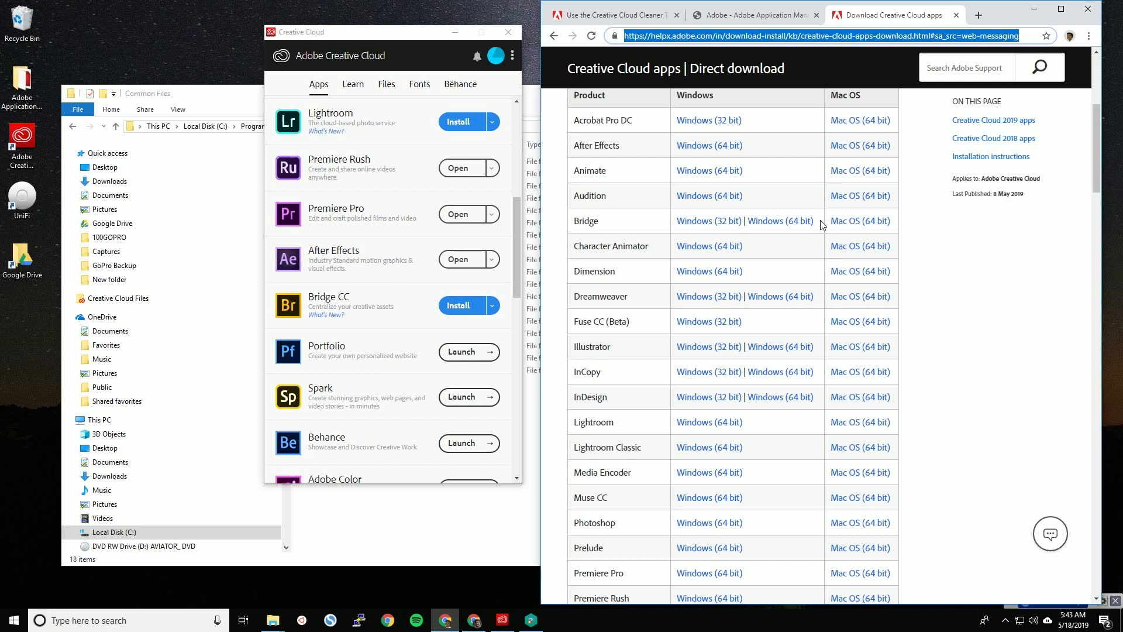
scroll(down, 3)
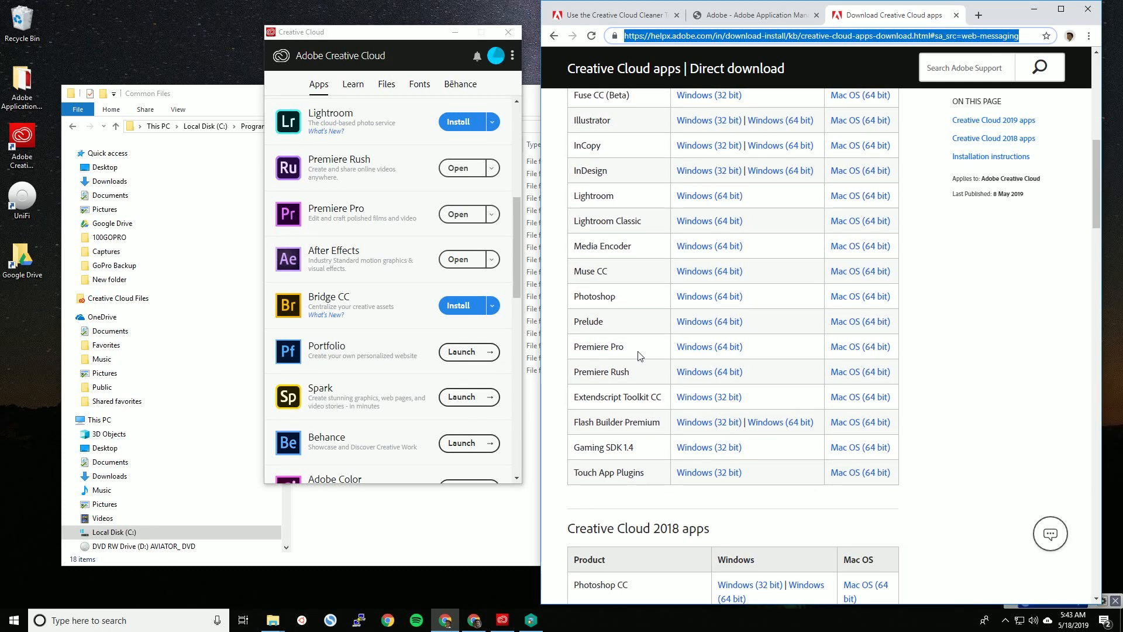
double_click(597, 347)
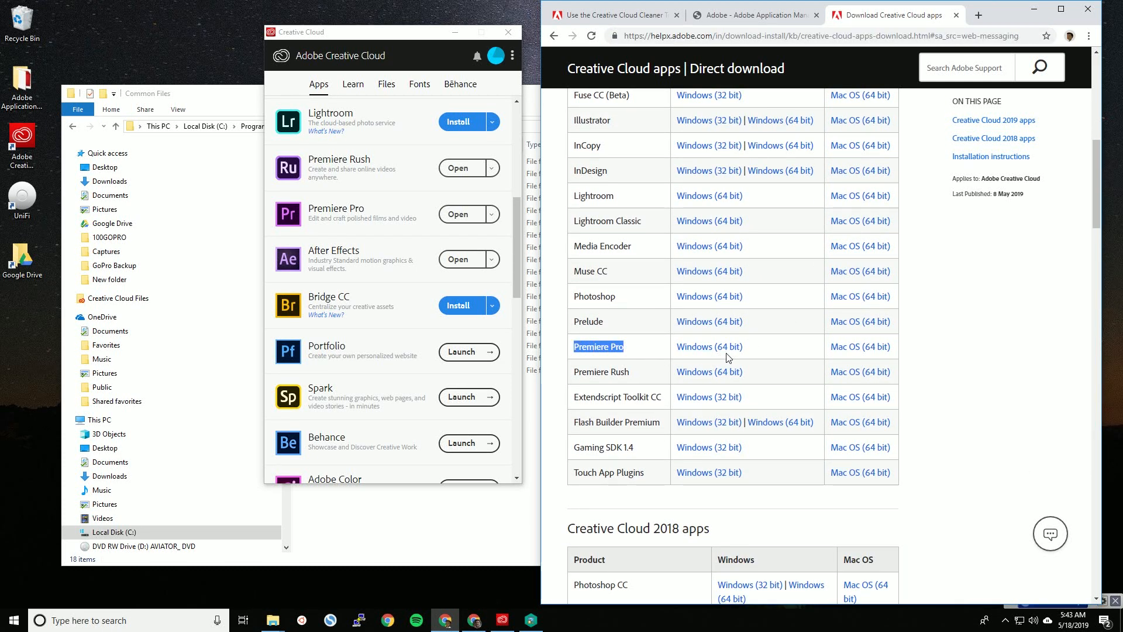
mouse_move(709, 346)
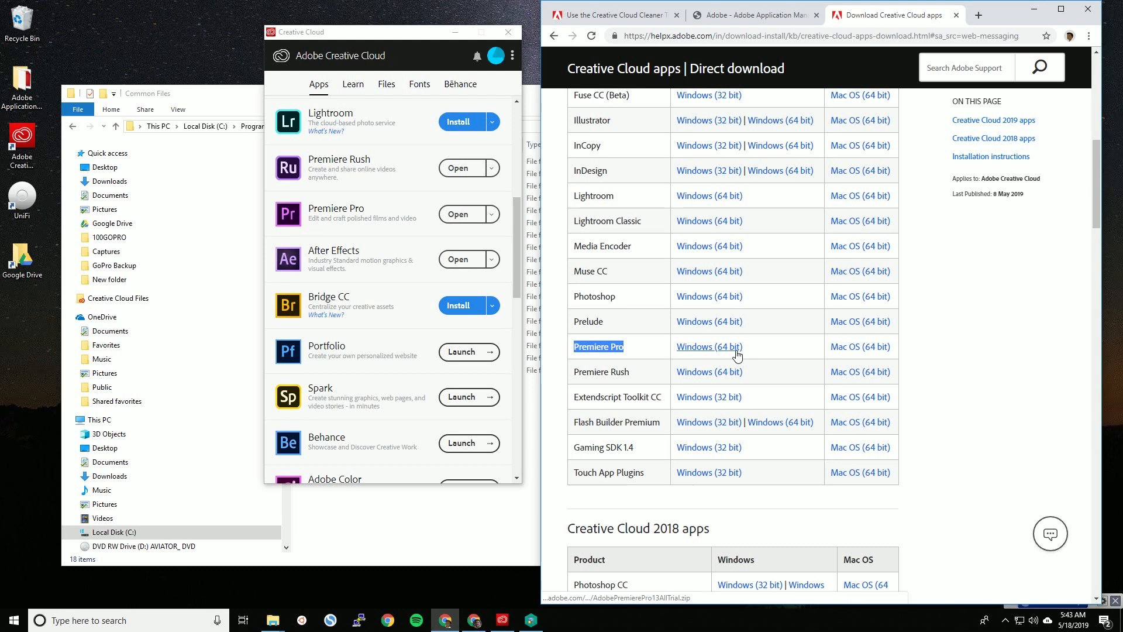